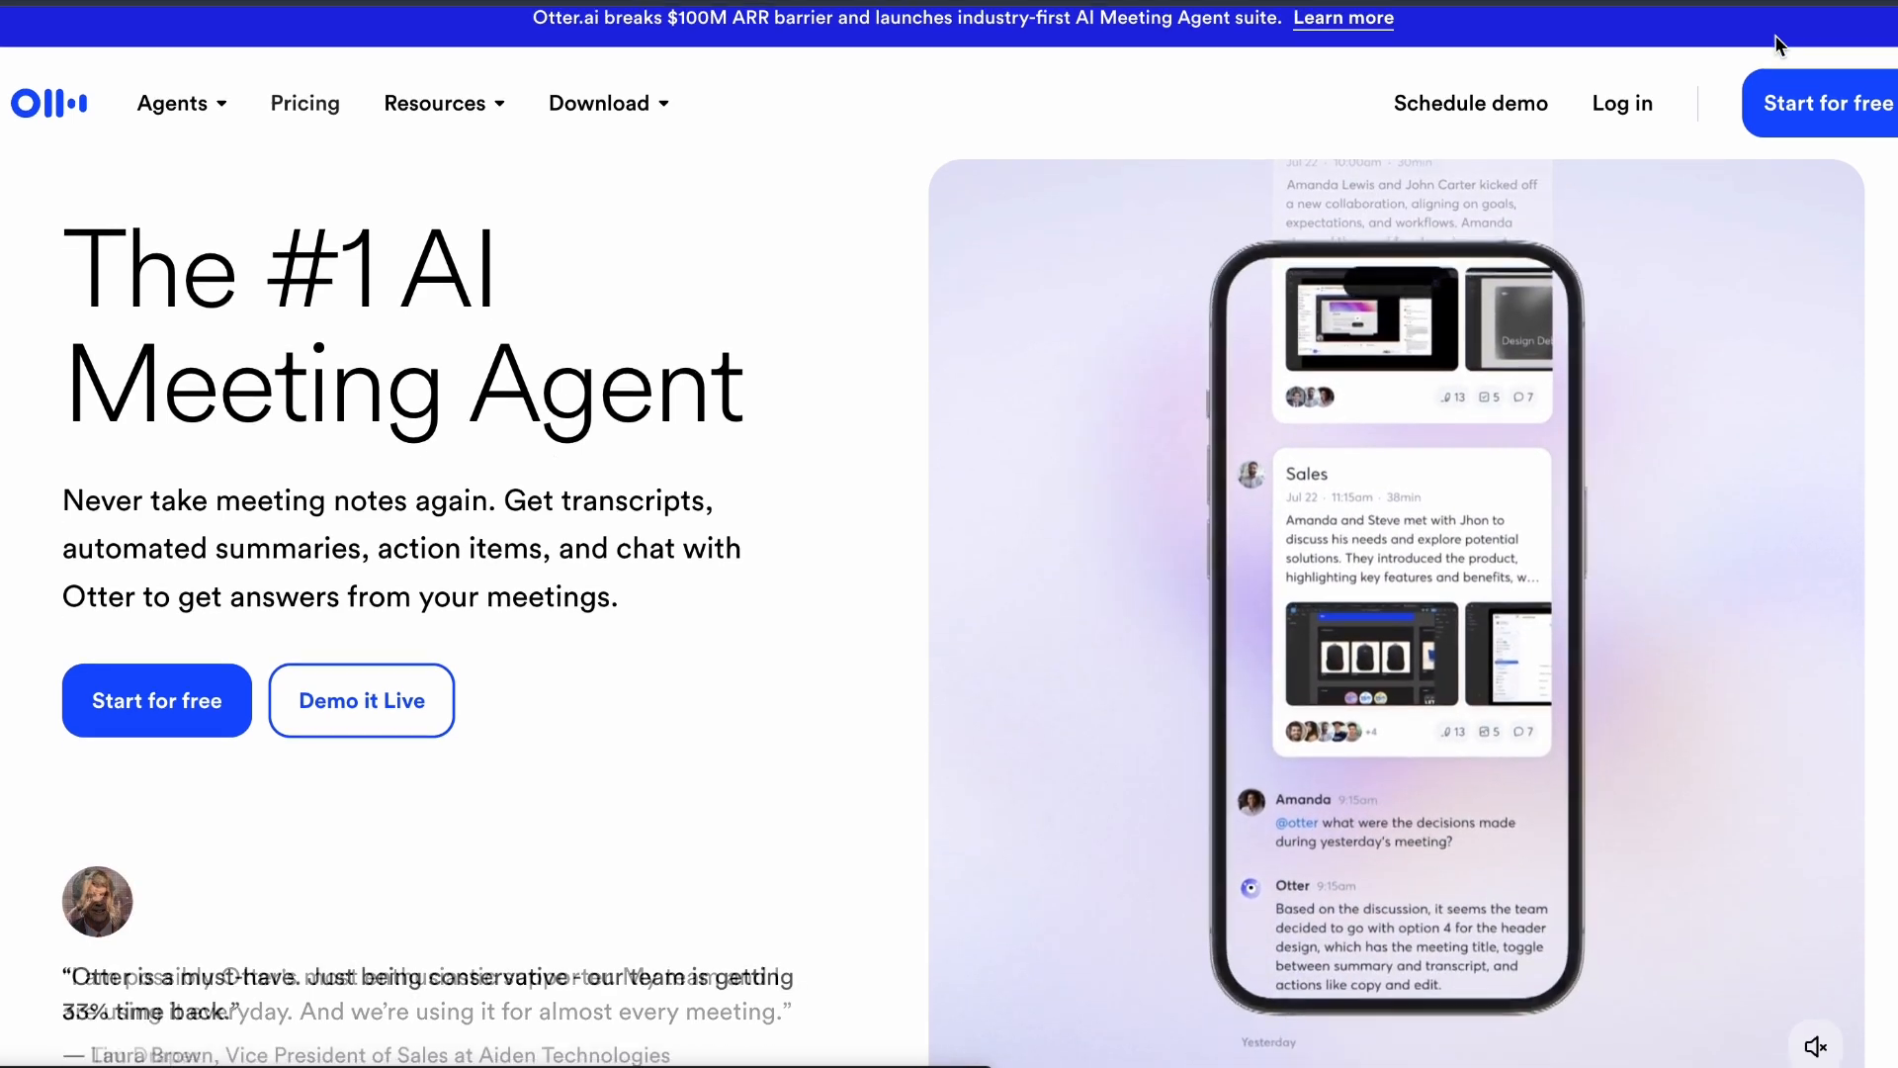
Browse the Otter.ai homepage, then review its Basic, Pro, Business and Enterprise pricing plans
scroll("down", 3)
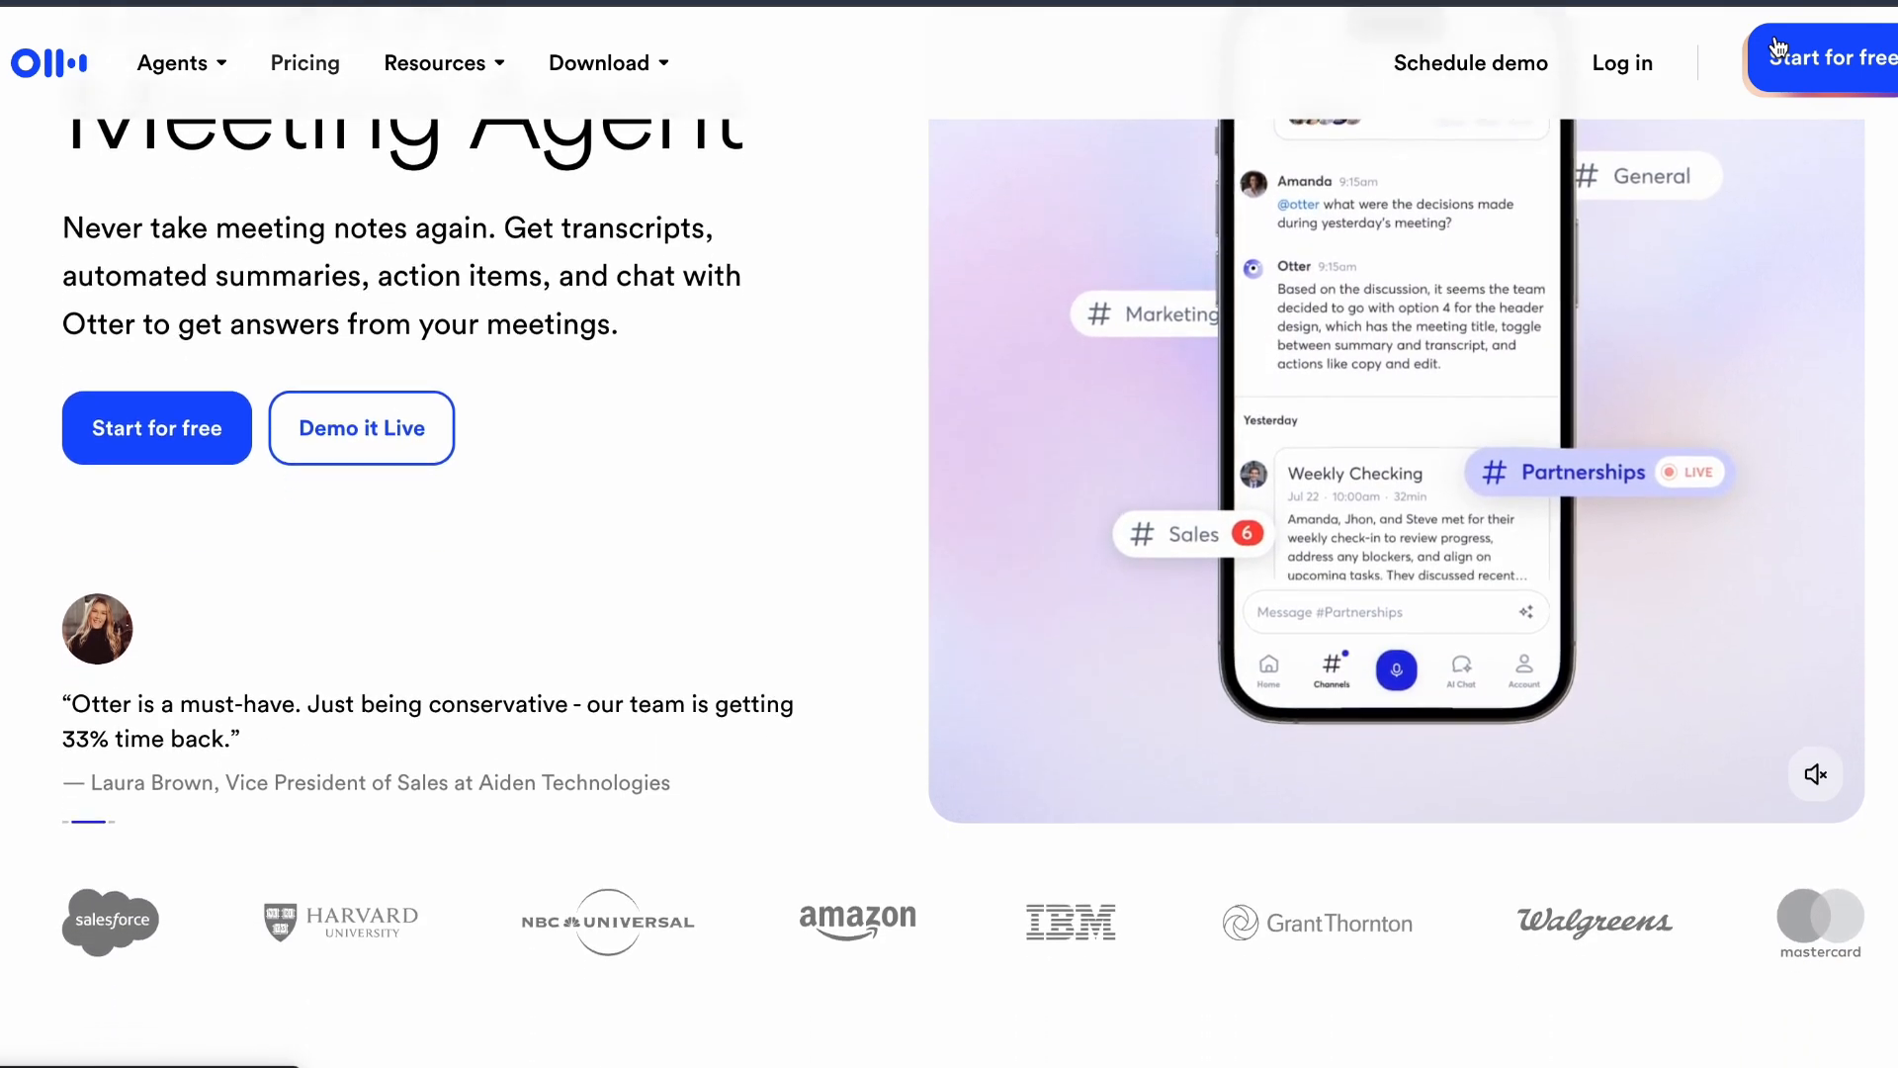
scroll("down", 3)
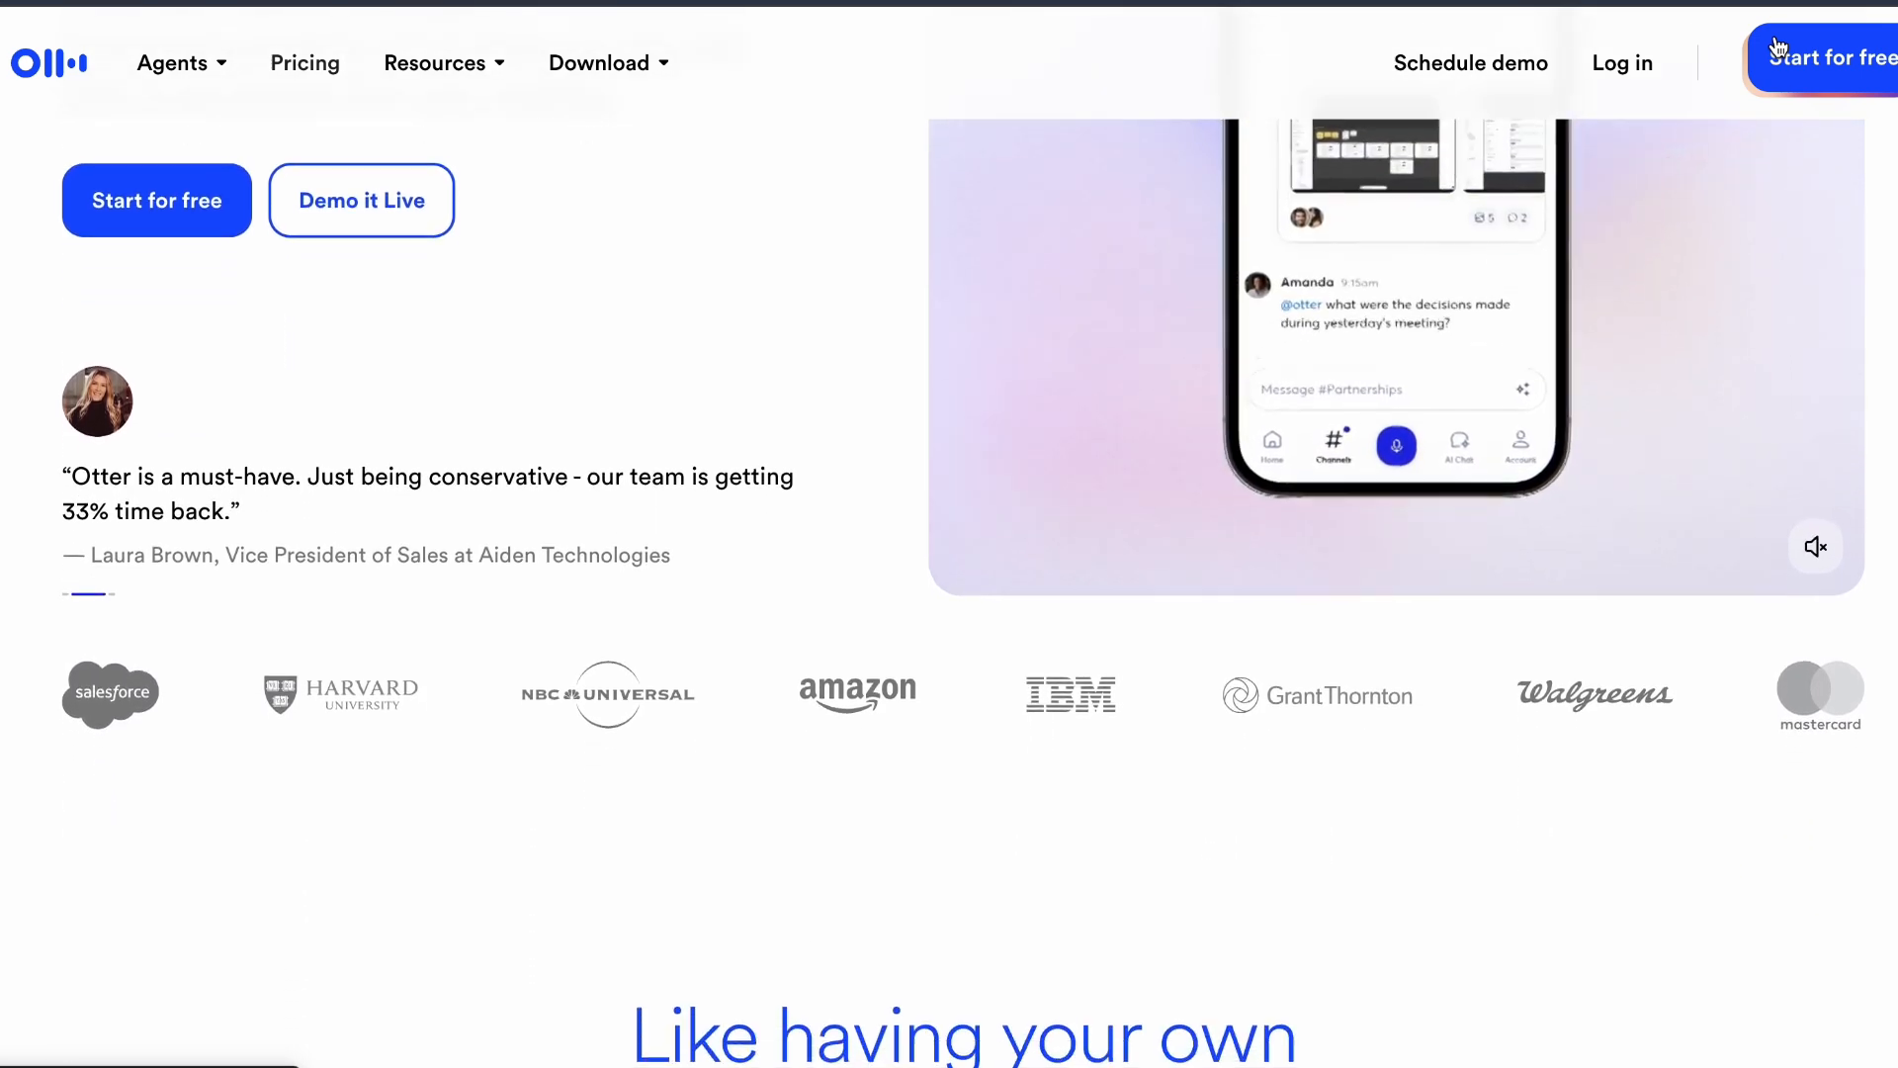
left_click(304, 63)
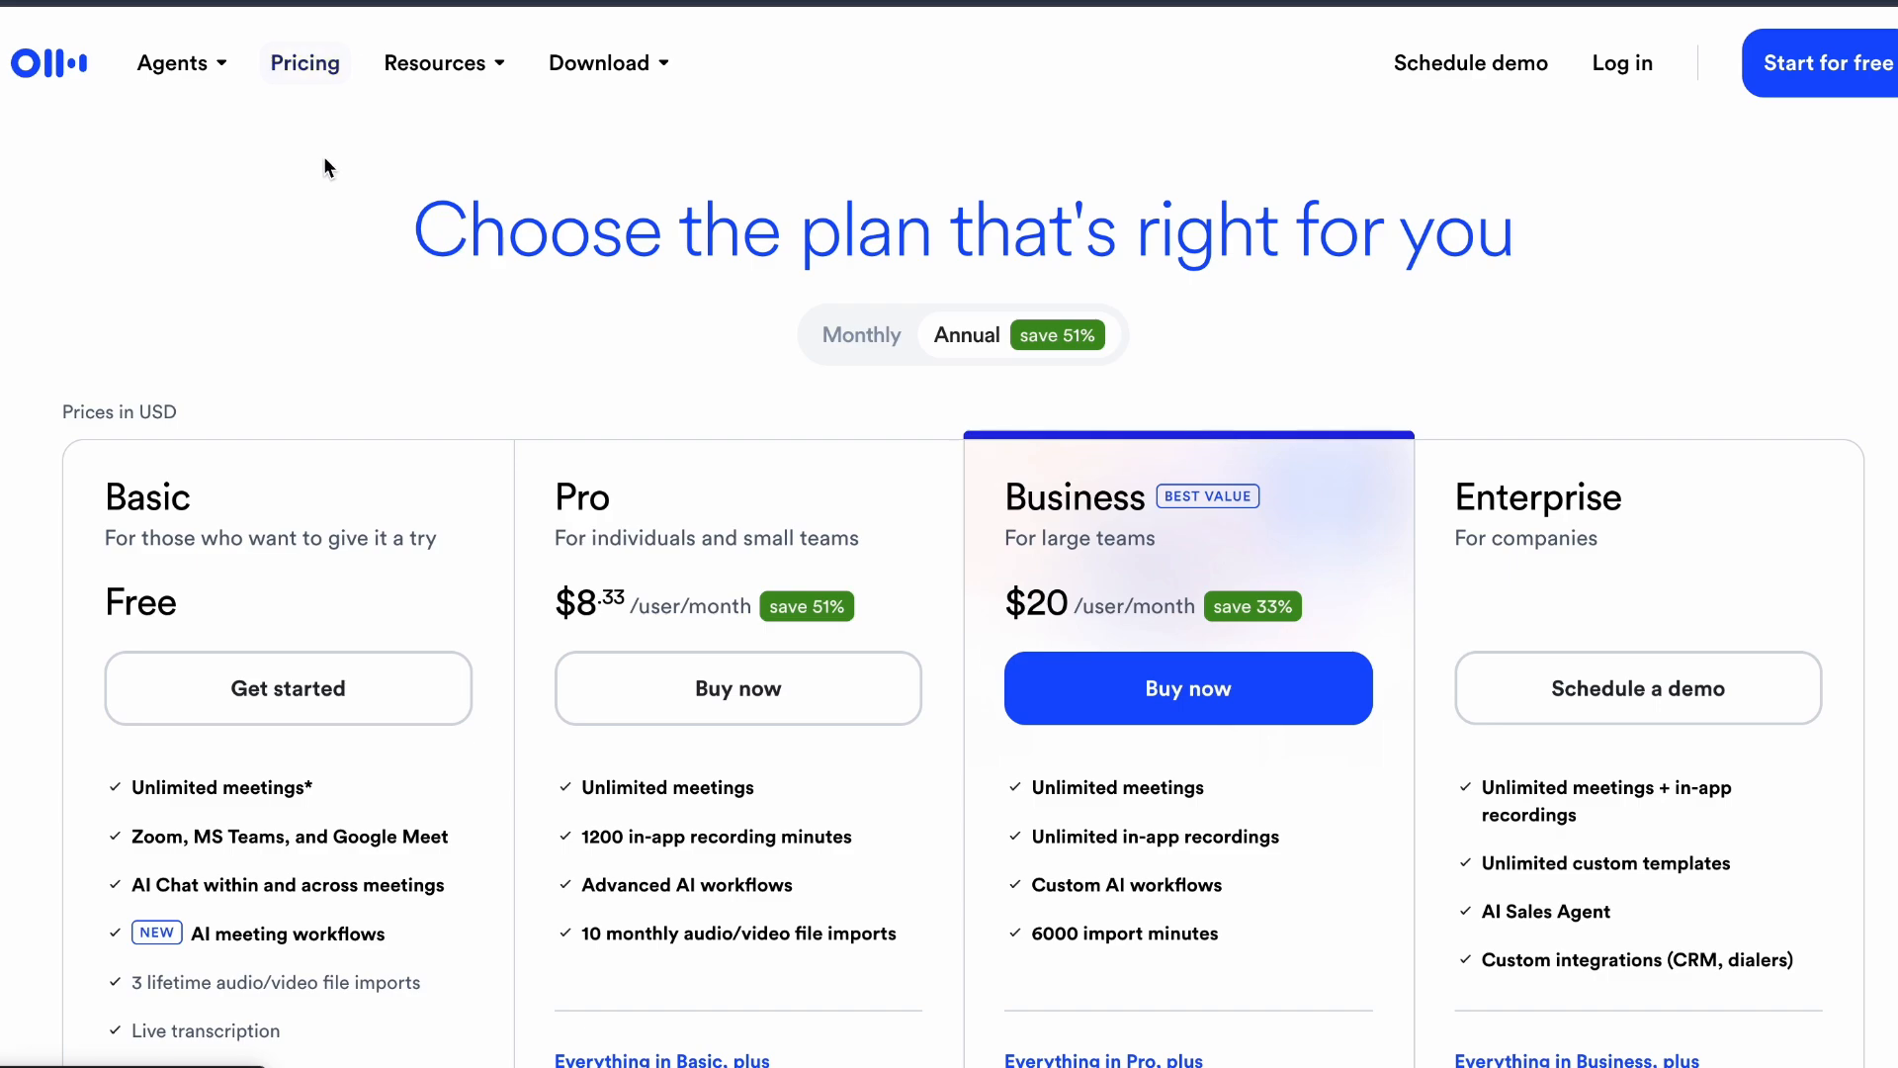
scroll("down", 3)
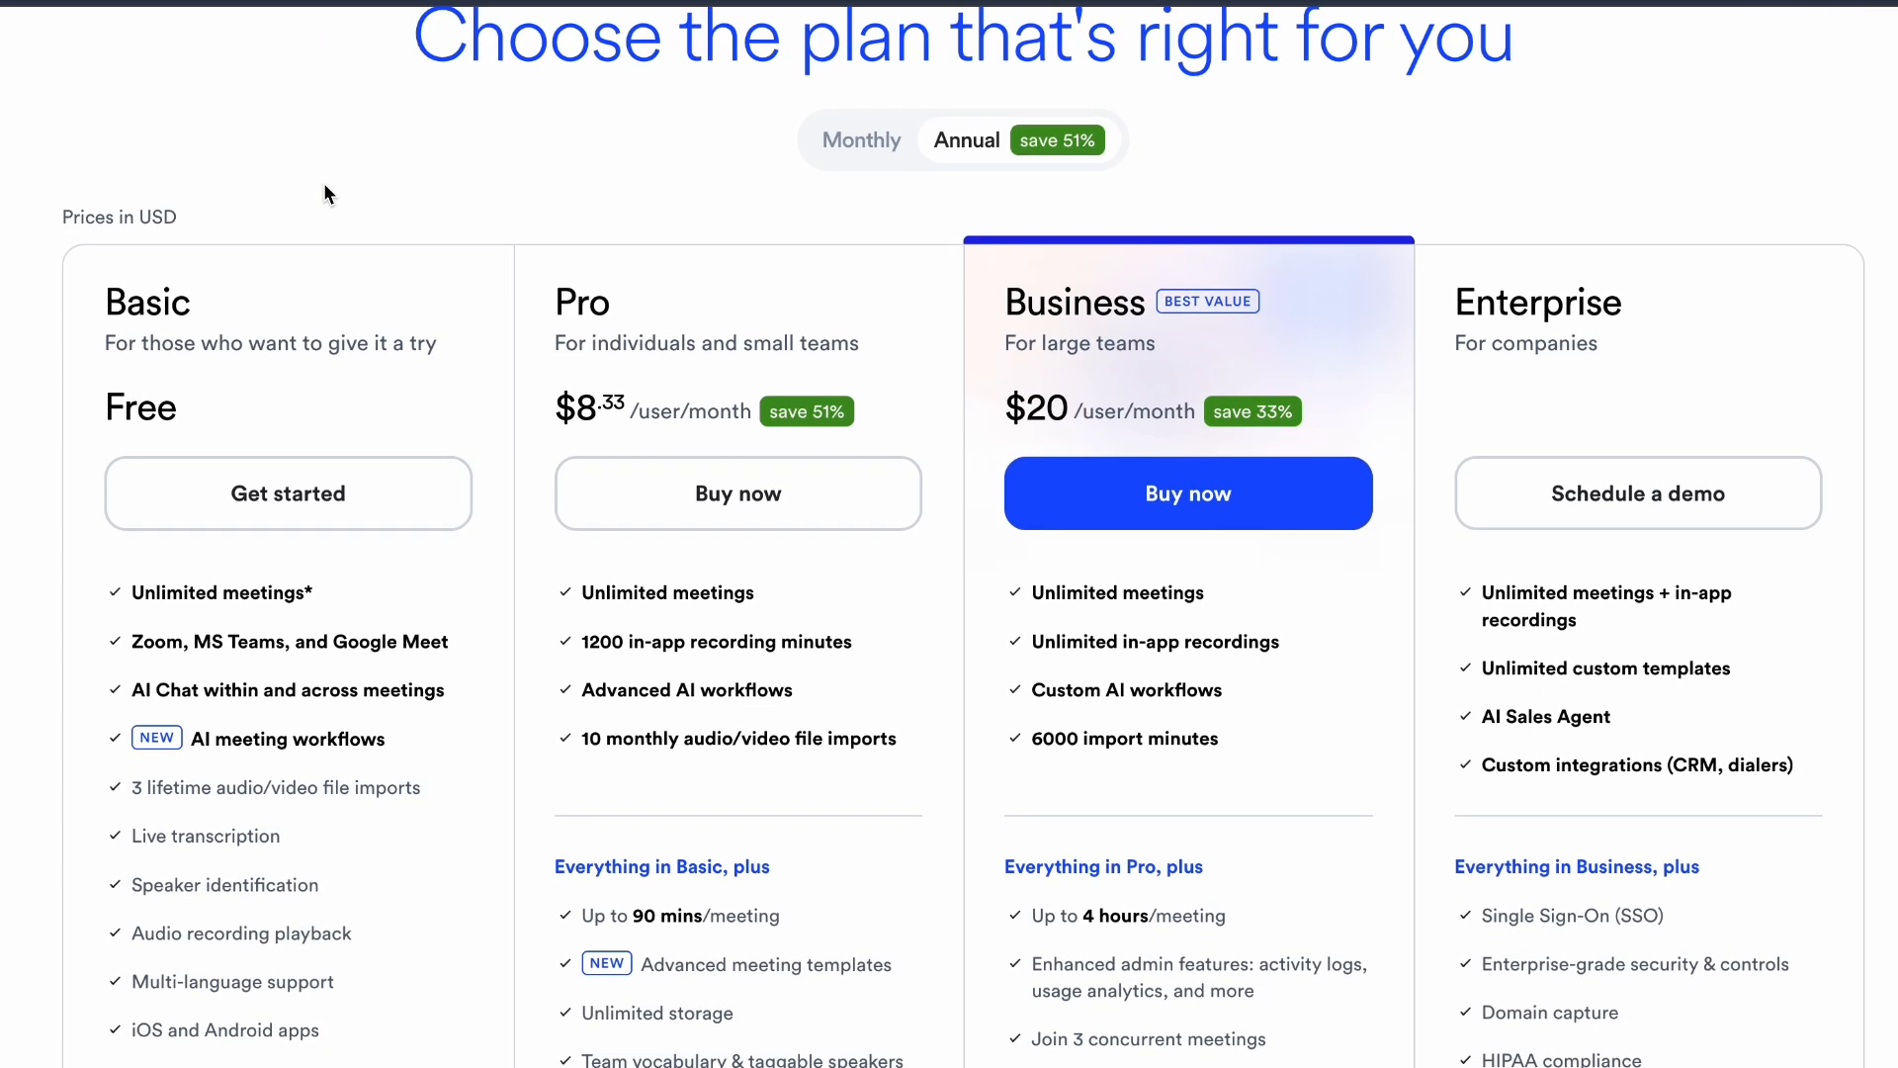
scroll("down", 3)
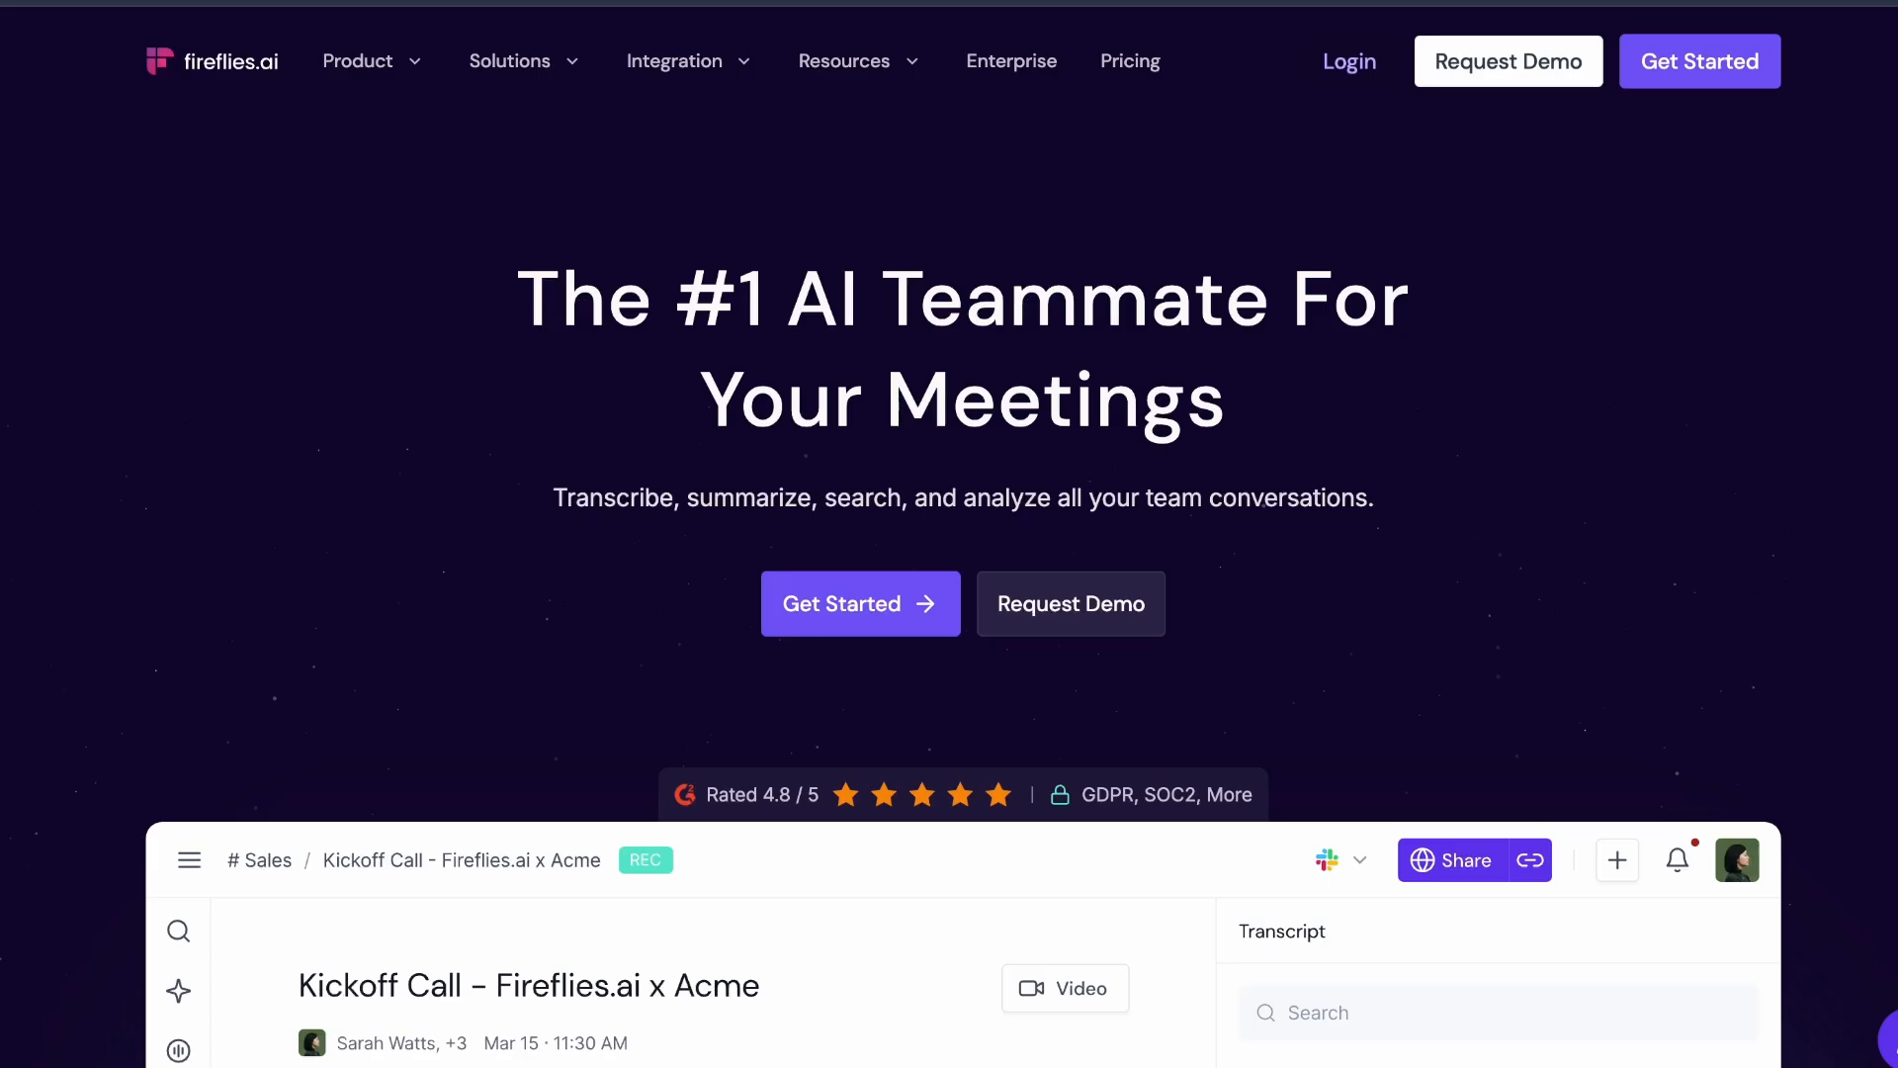
Scroll the Fireflies.ai homepage down to the sample Kickoff Call notes and transcript
scroll("down", 3)
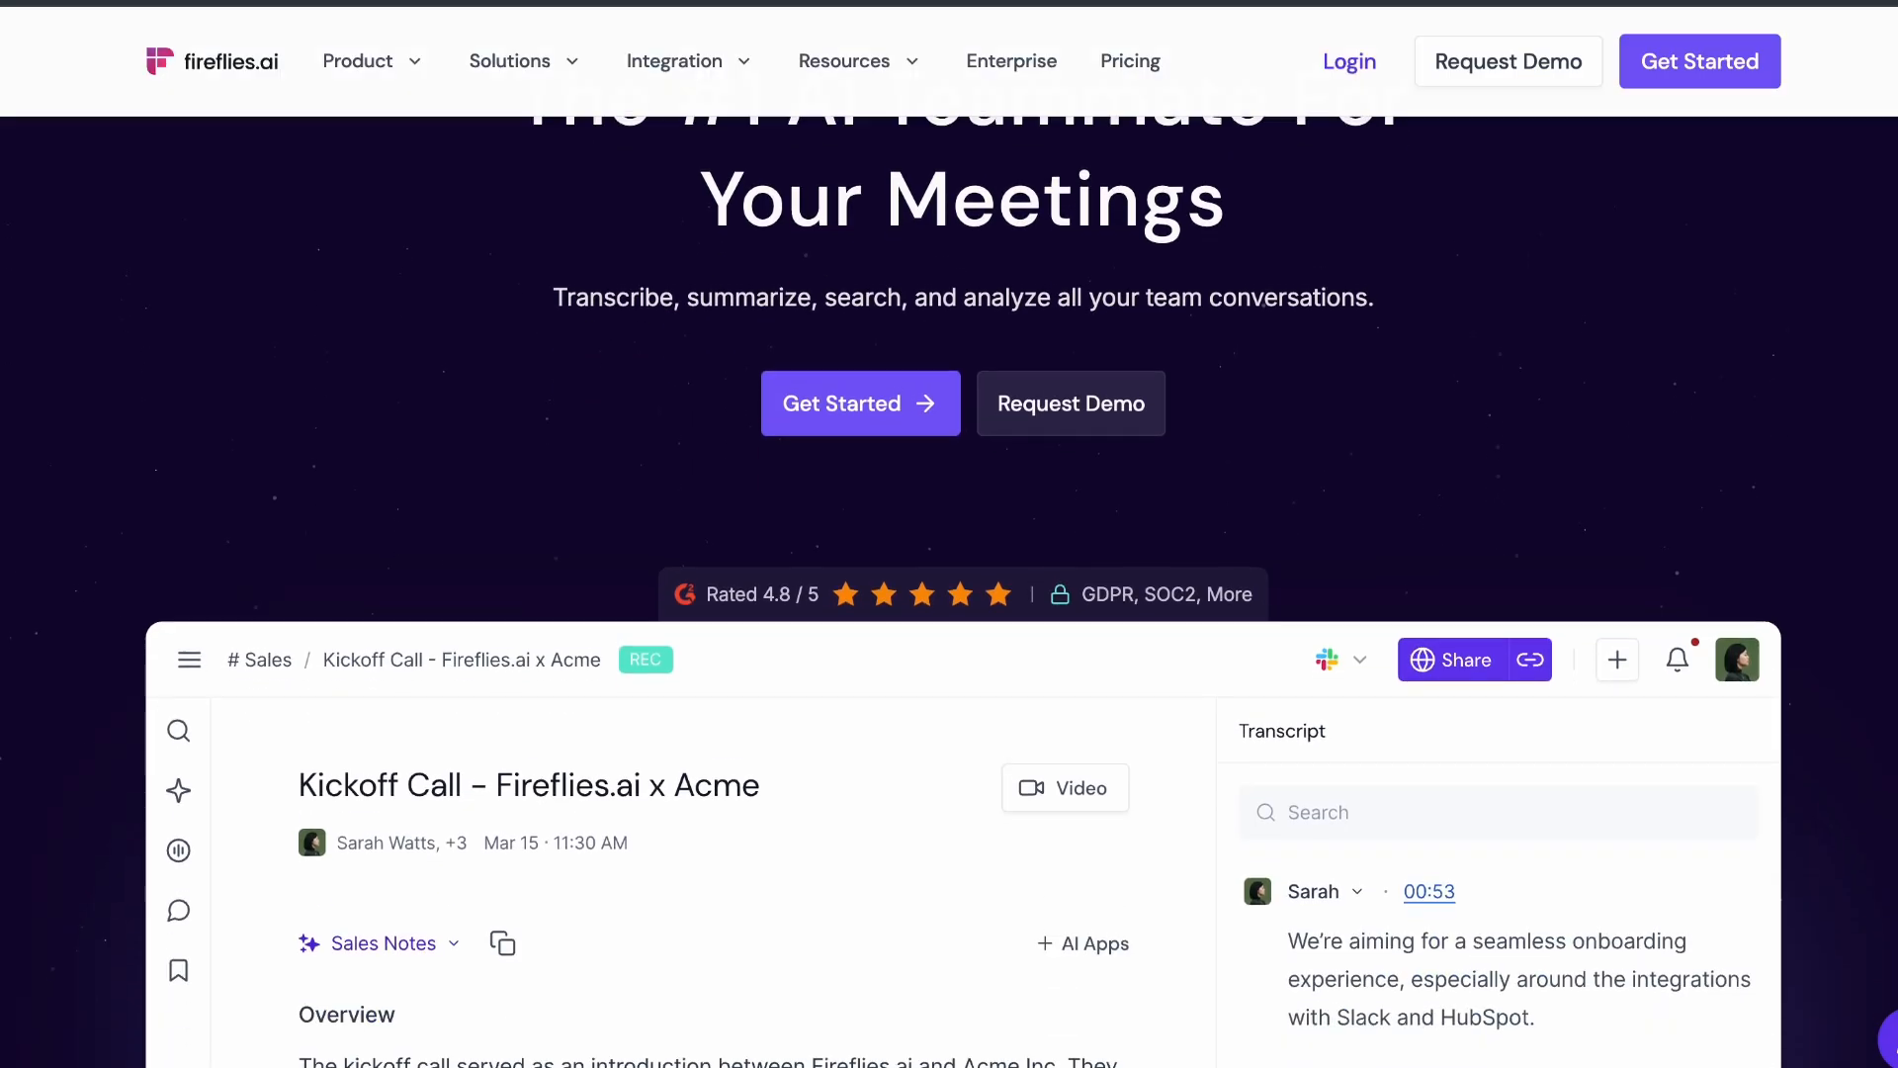
scroll("down", 3)
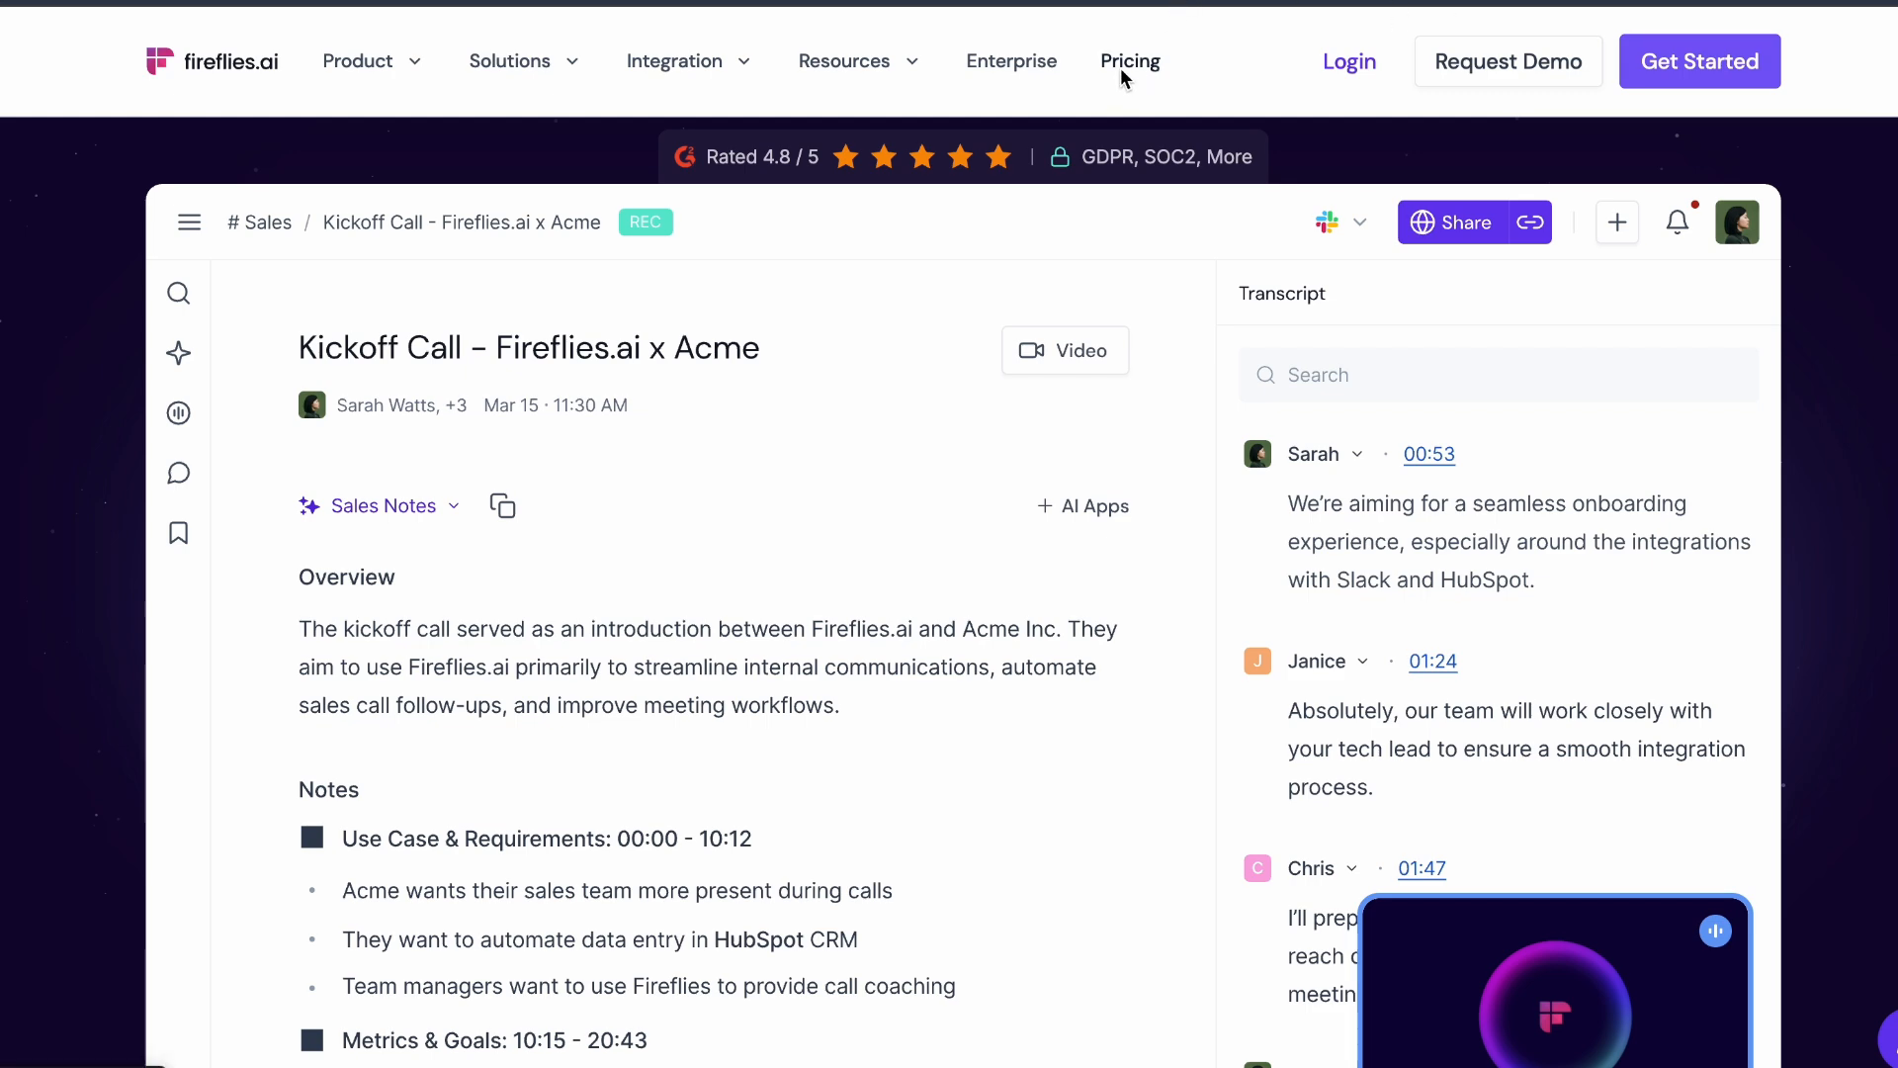
Open Fireflies.ai pricing and scroll through the Free, Pro, Business and Enterprise feature lists
left_click(1130, 61)
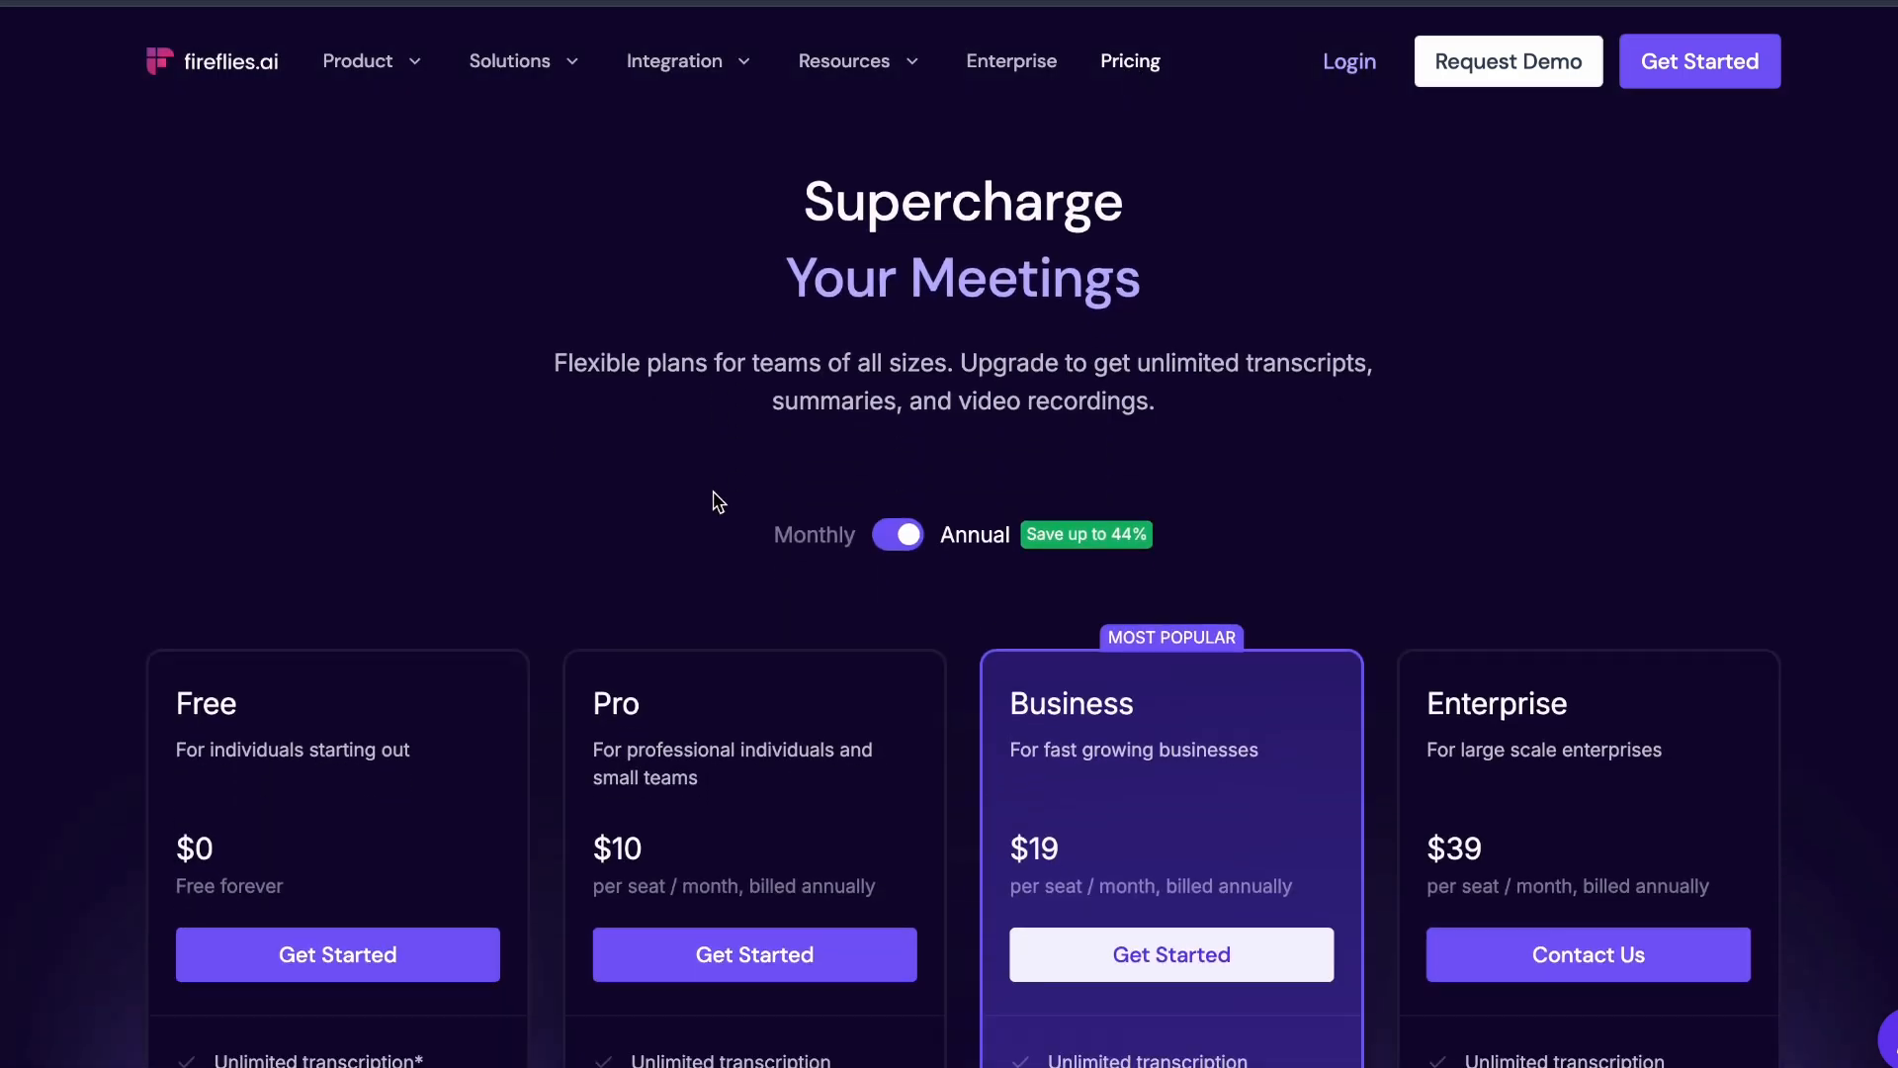
scroll("down", 3)
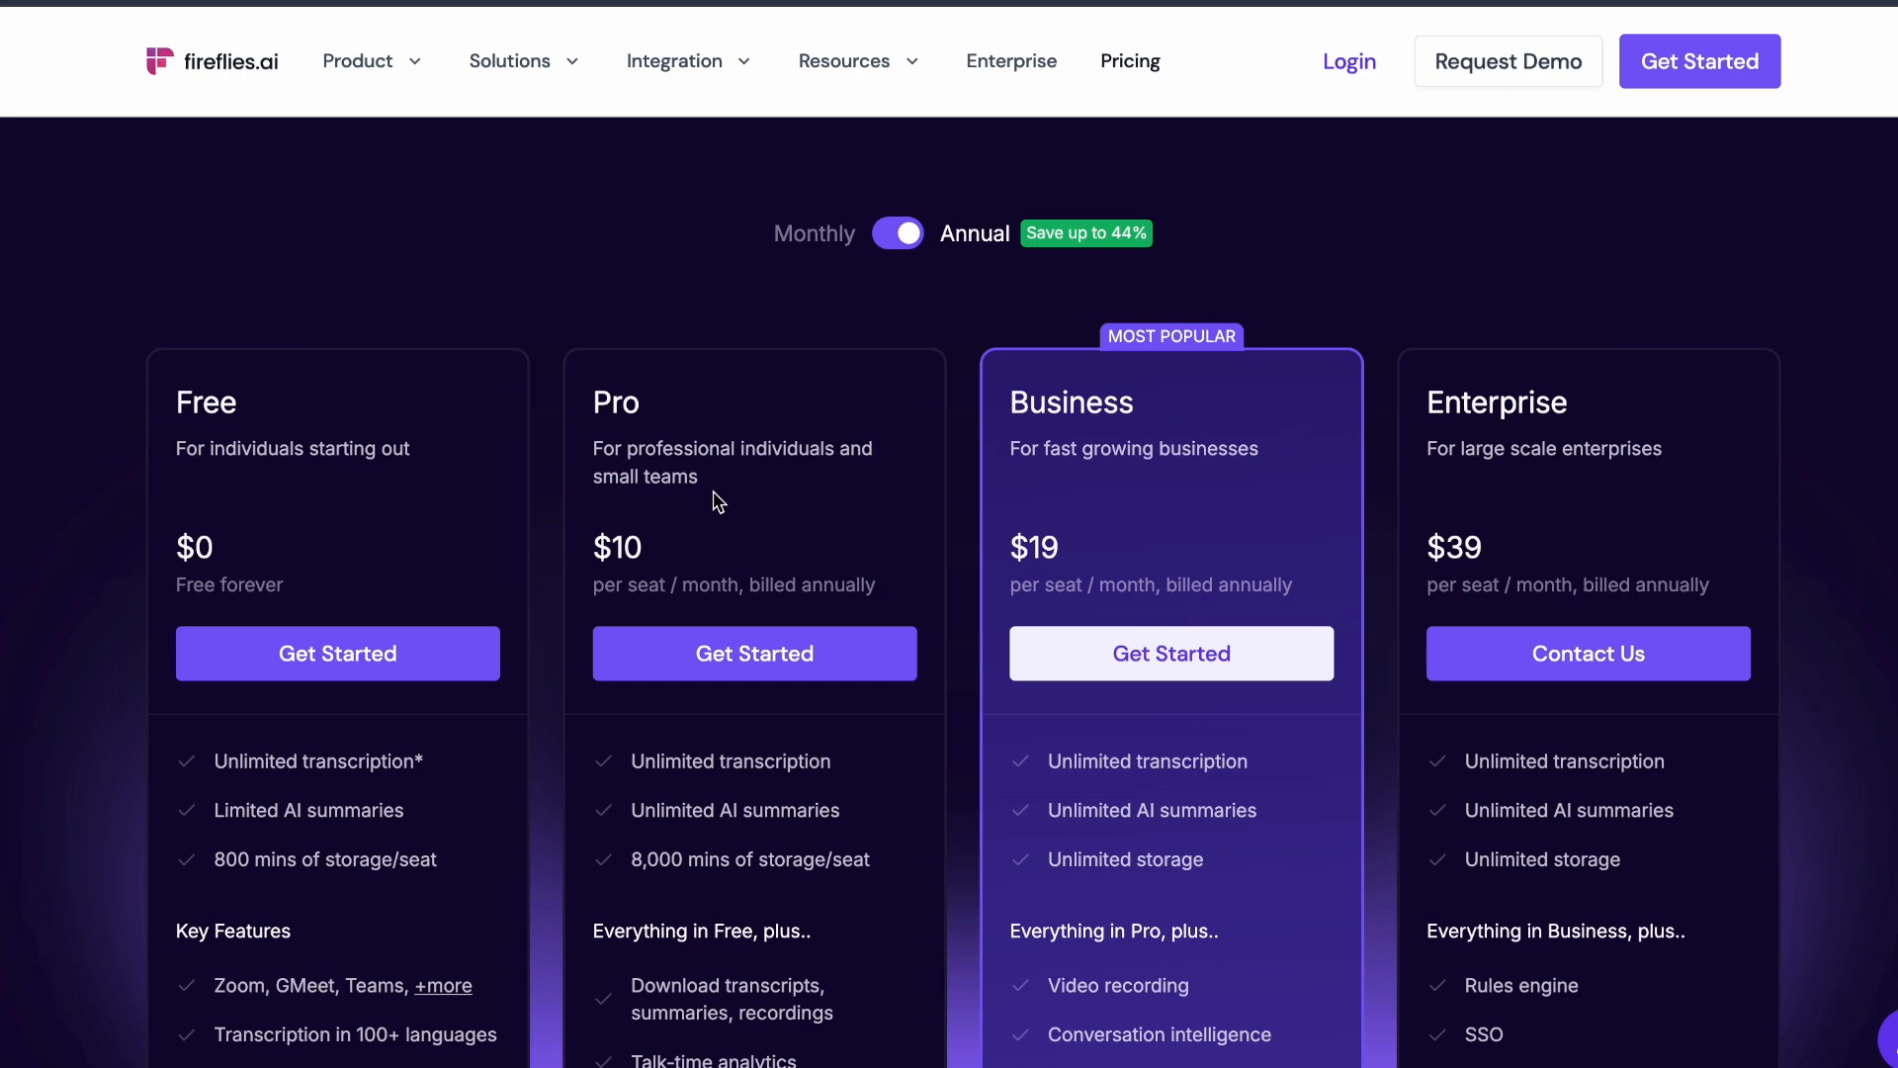
scroll("down", 3)
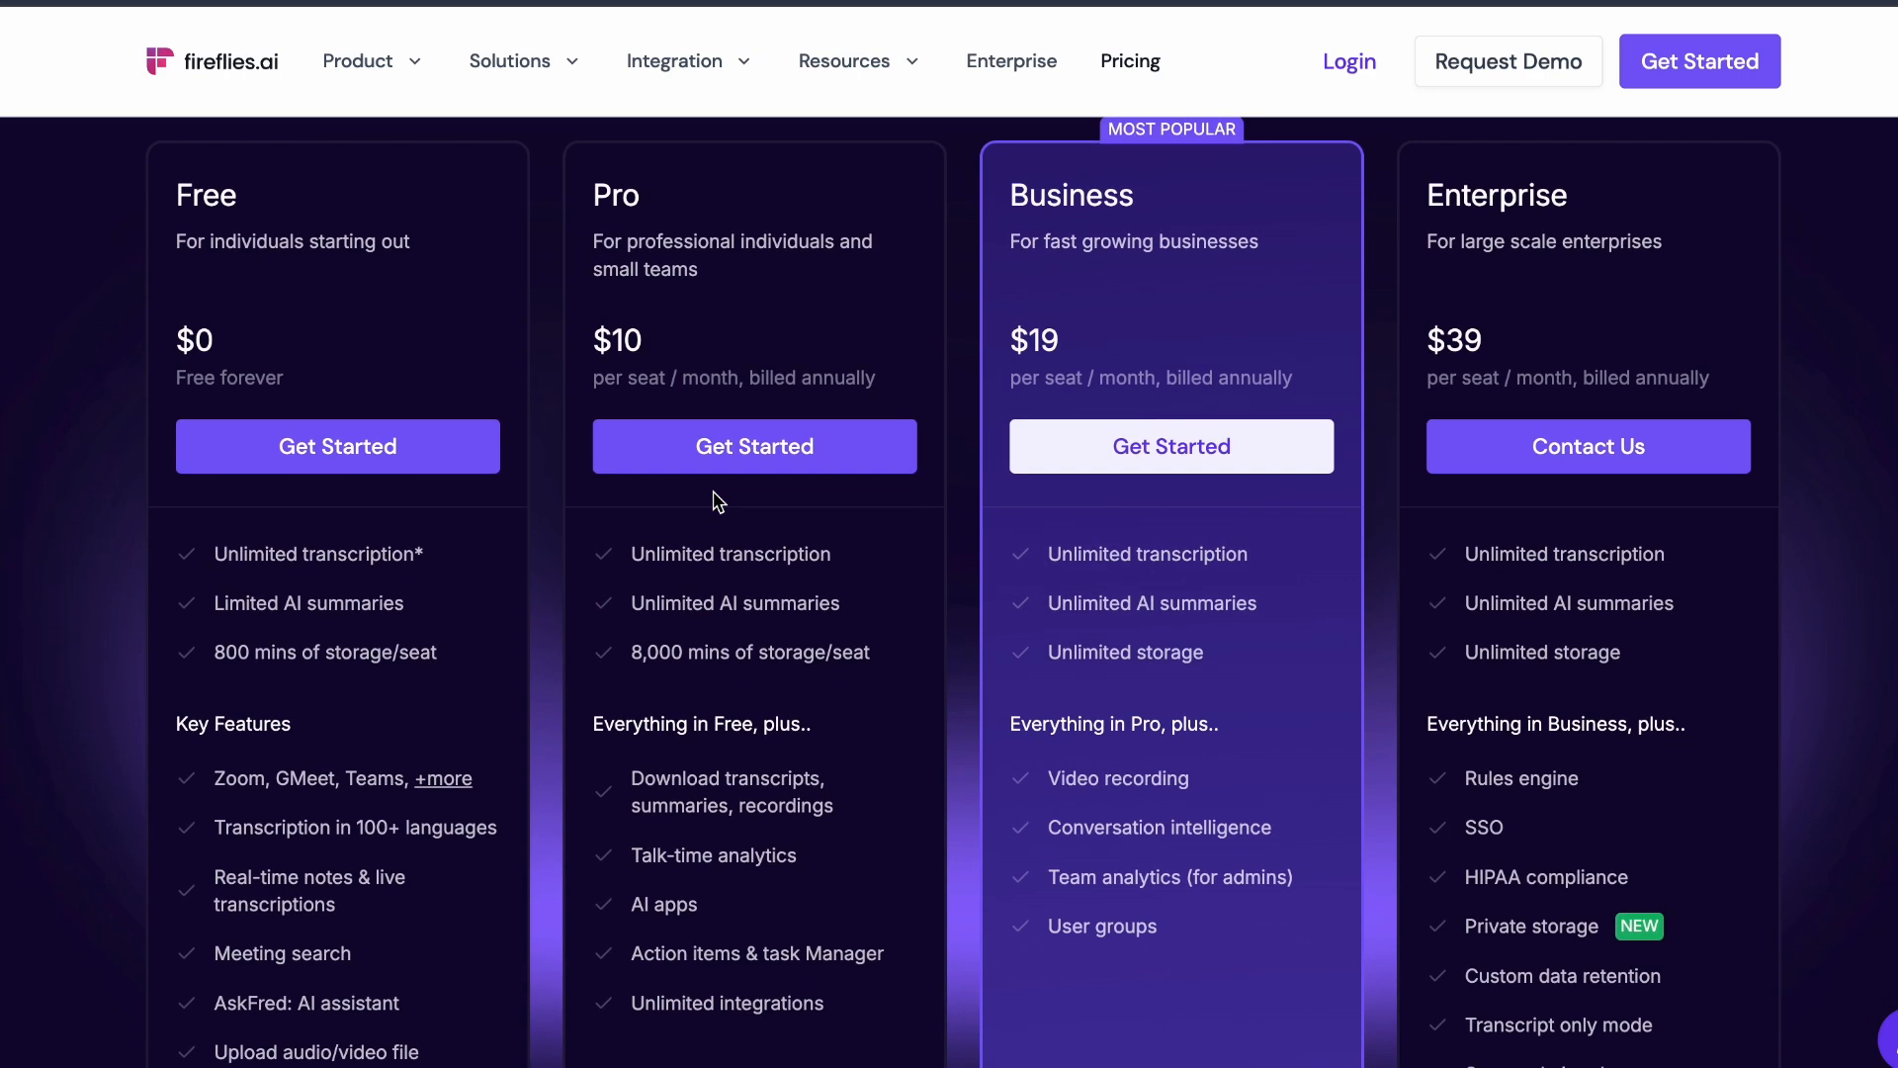
scroll("down", 3)
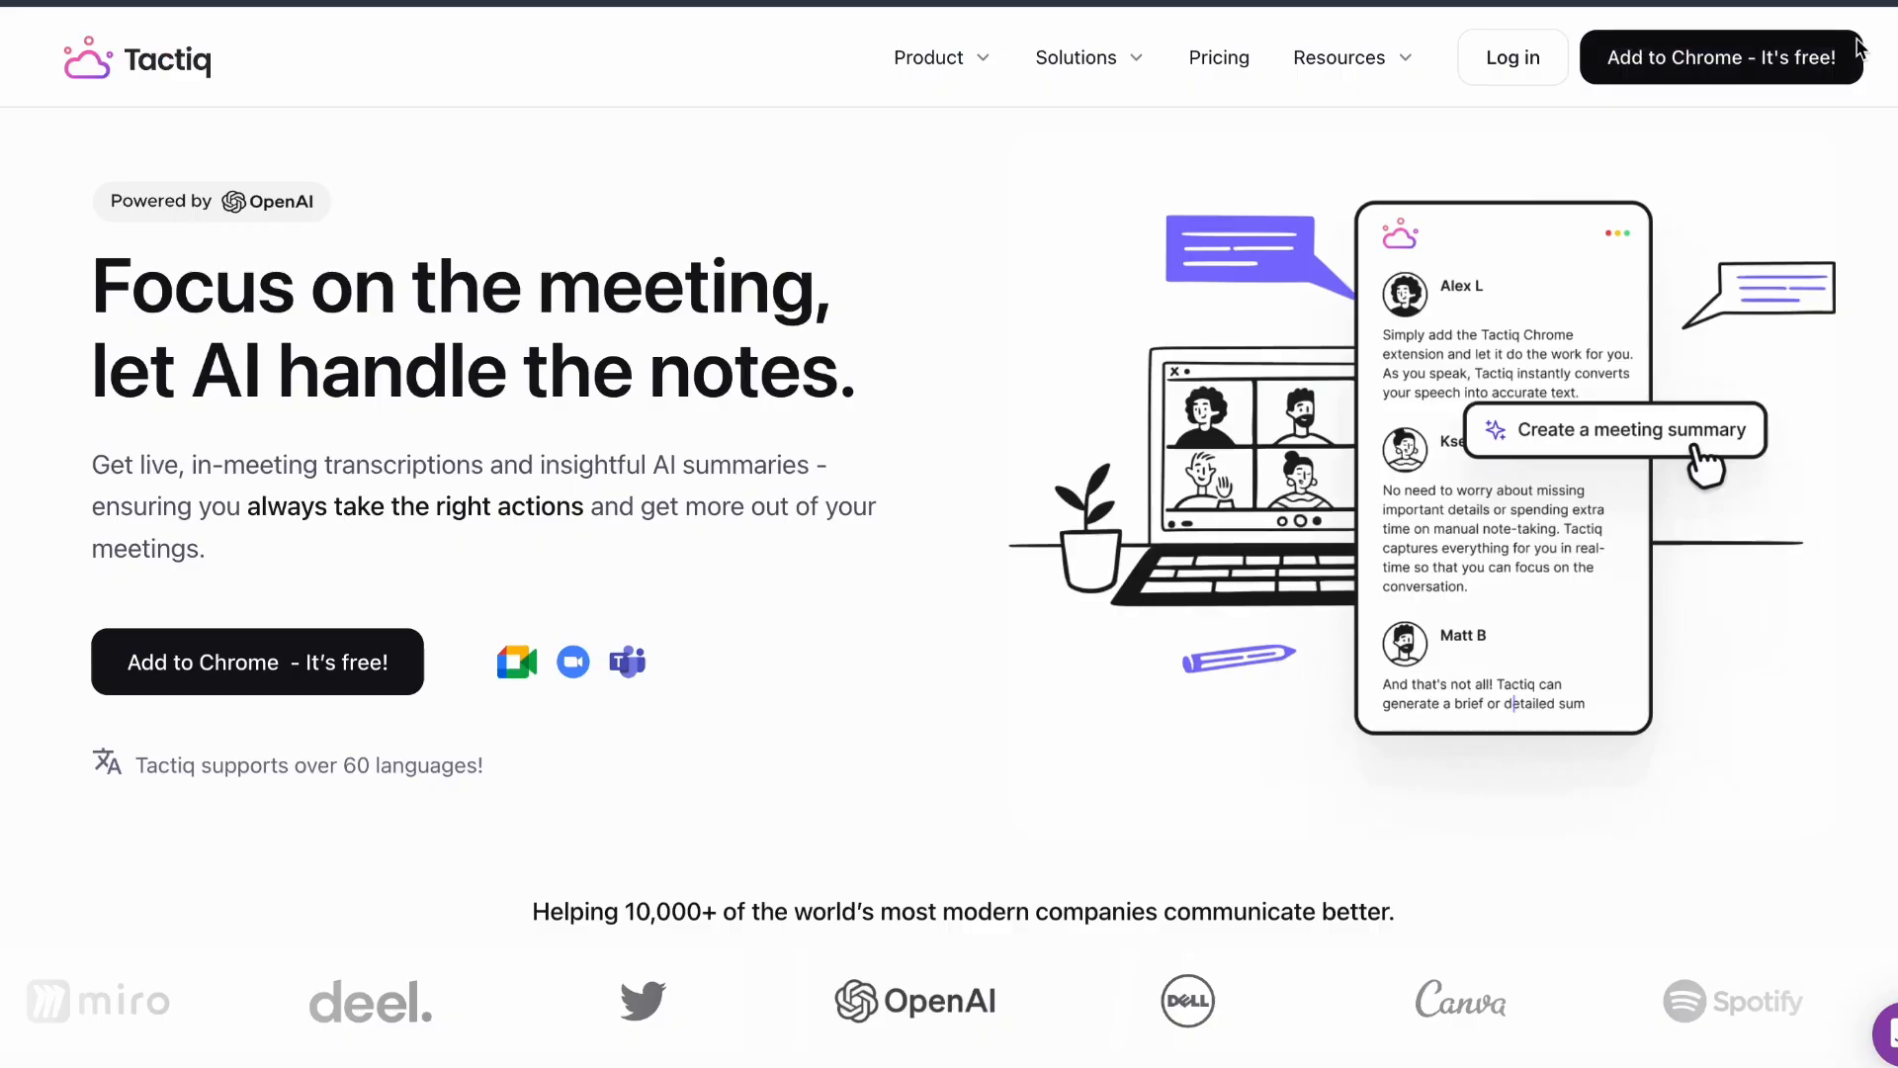
Scroll Tactiq's homepage past the usage stats to the no-bot live transcription section
scroll("down", 3)
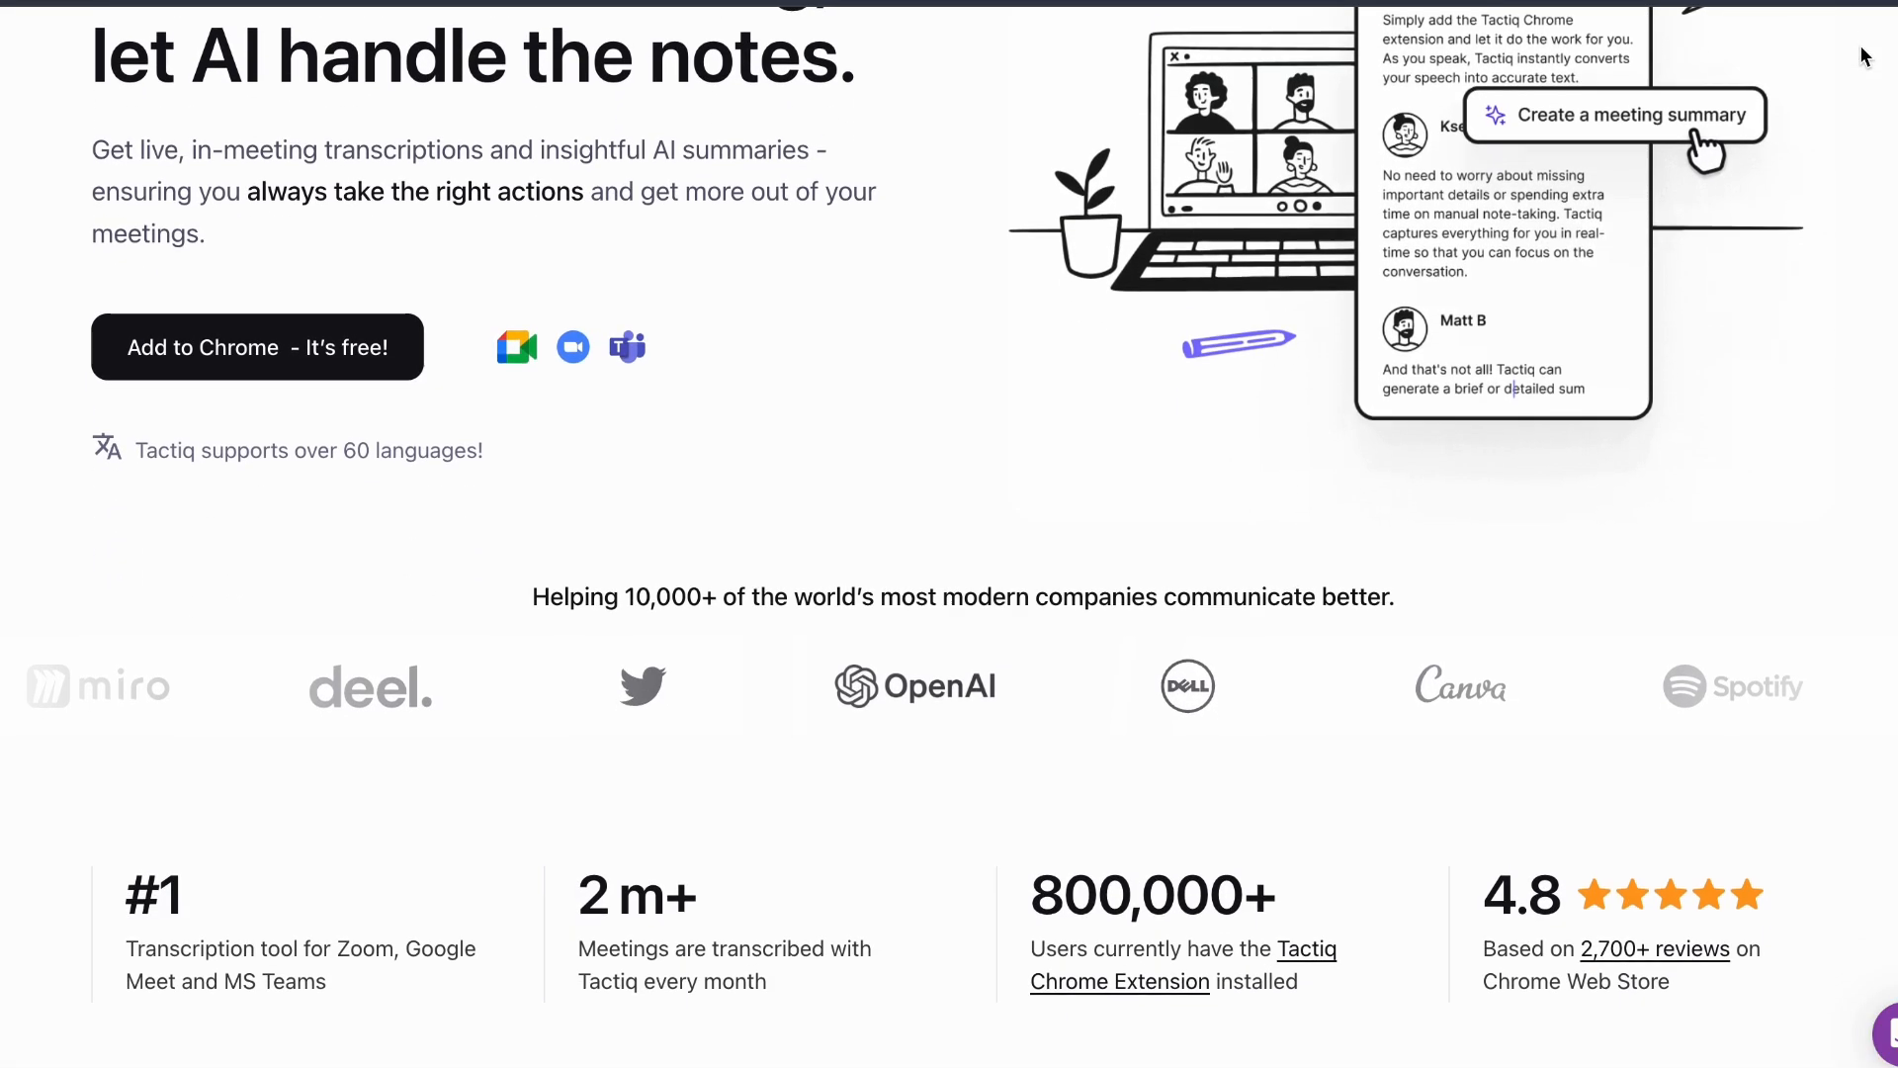
scroll("down", 3)
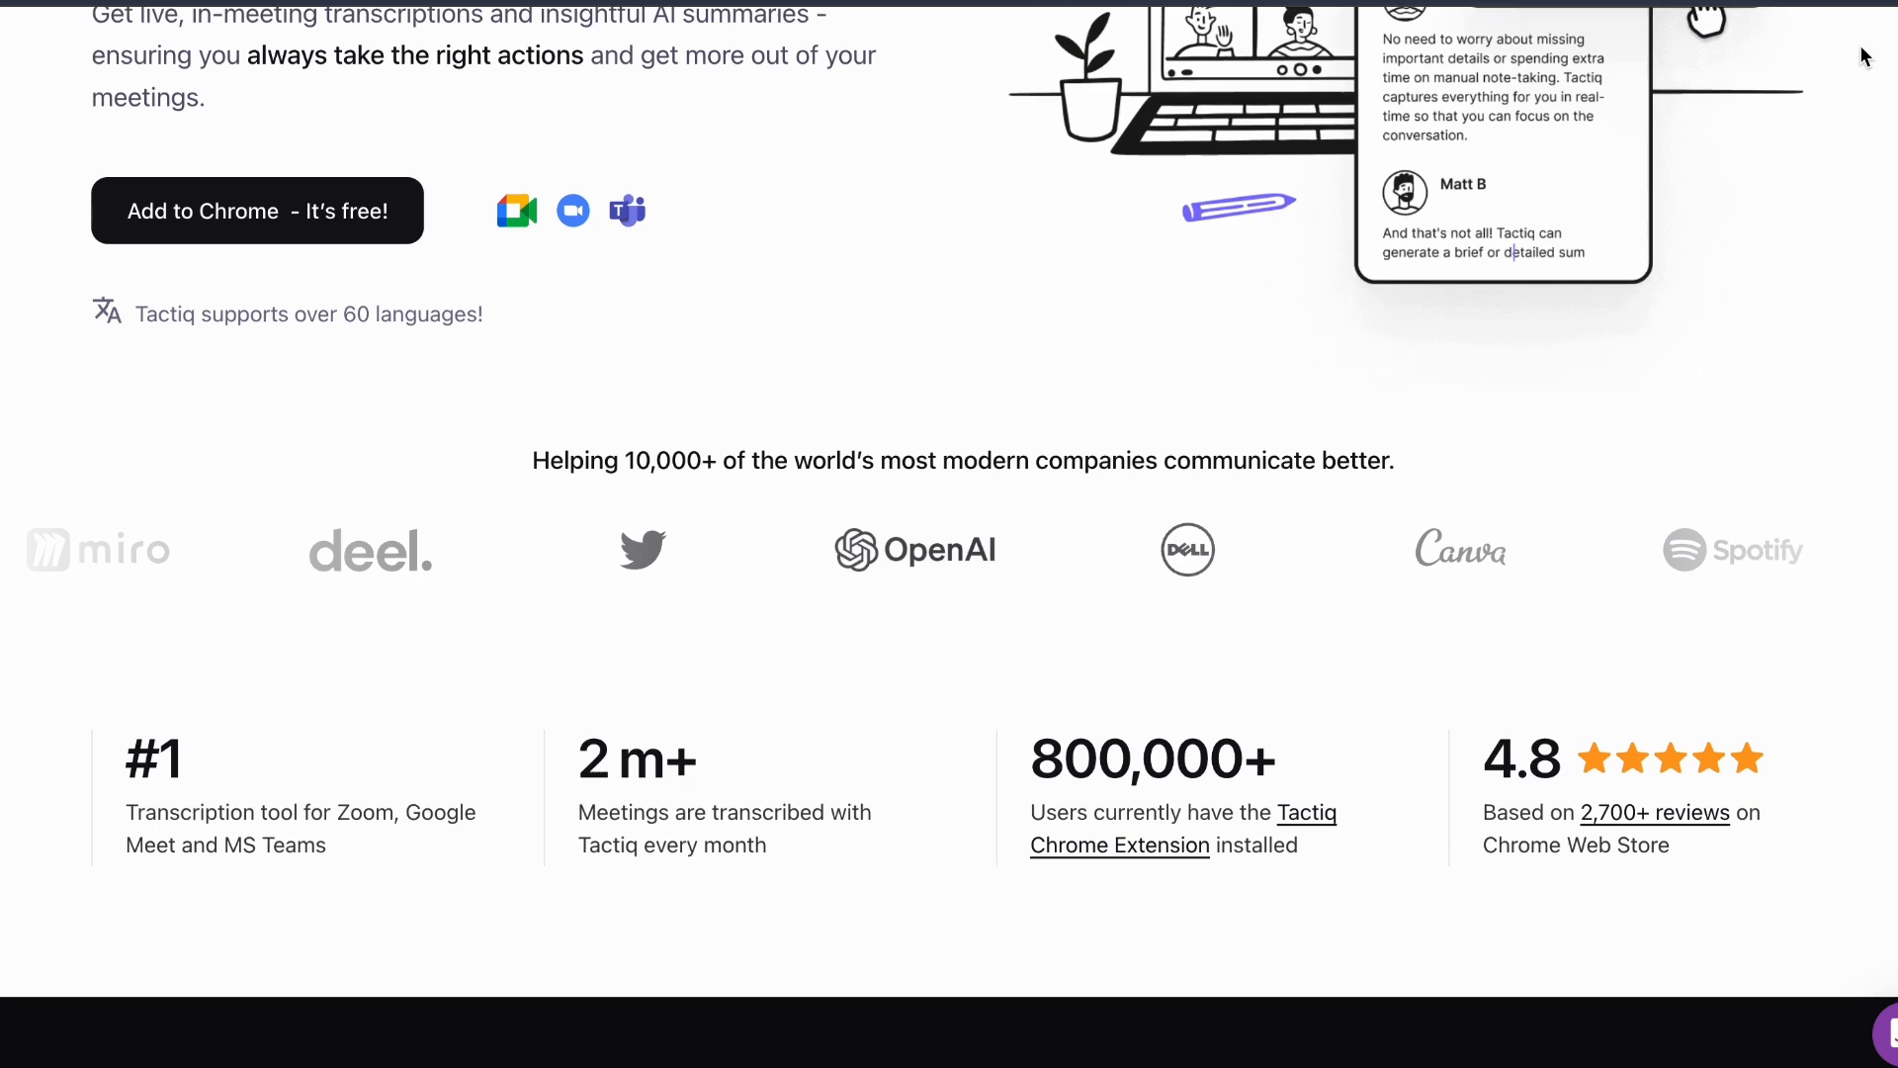
scroll("down", 3)
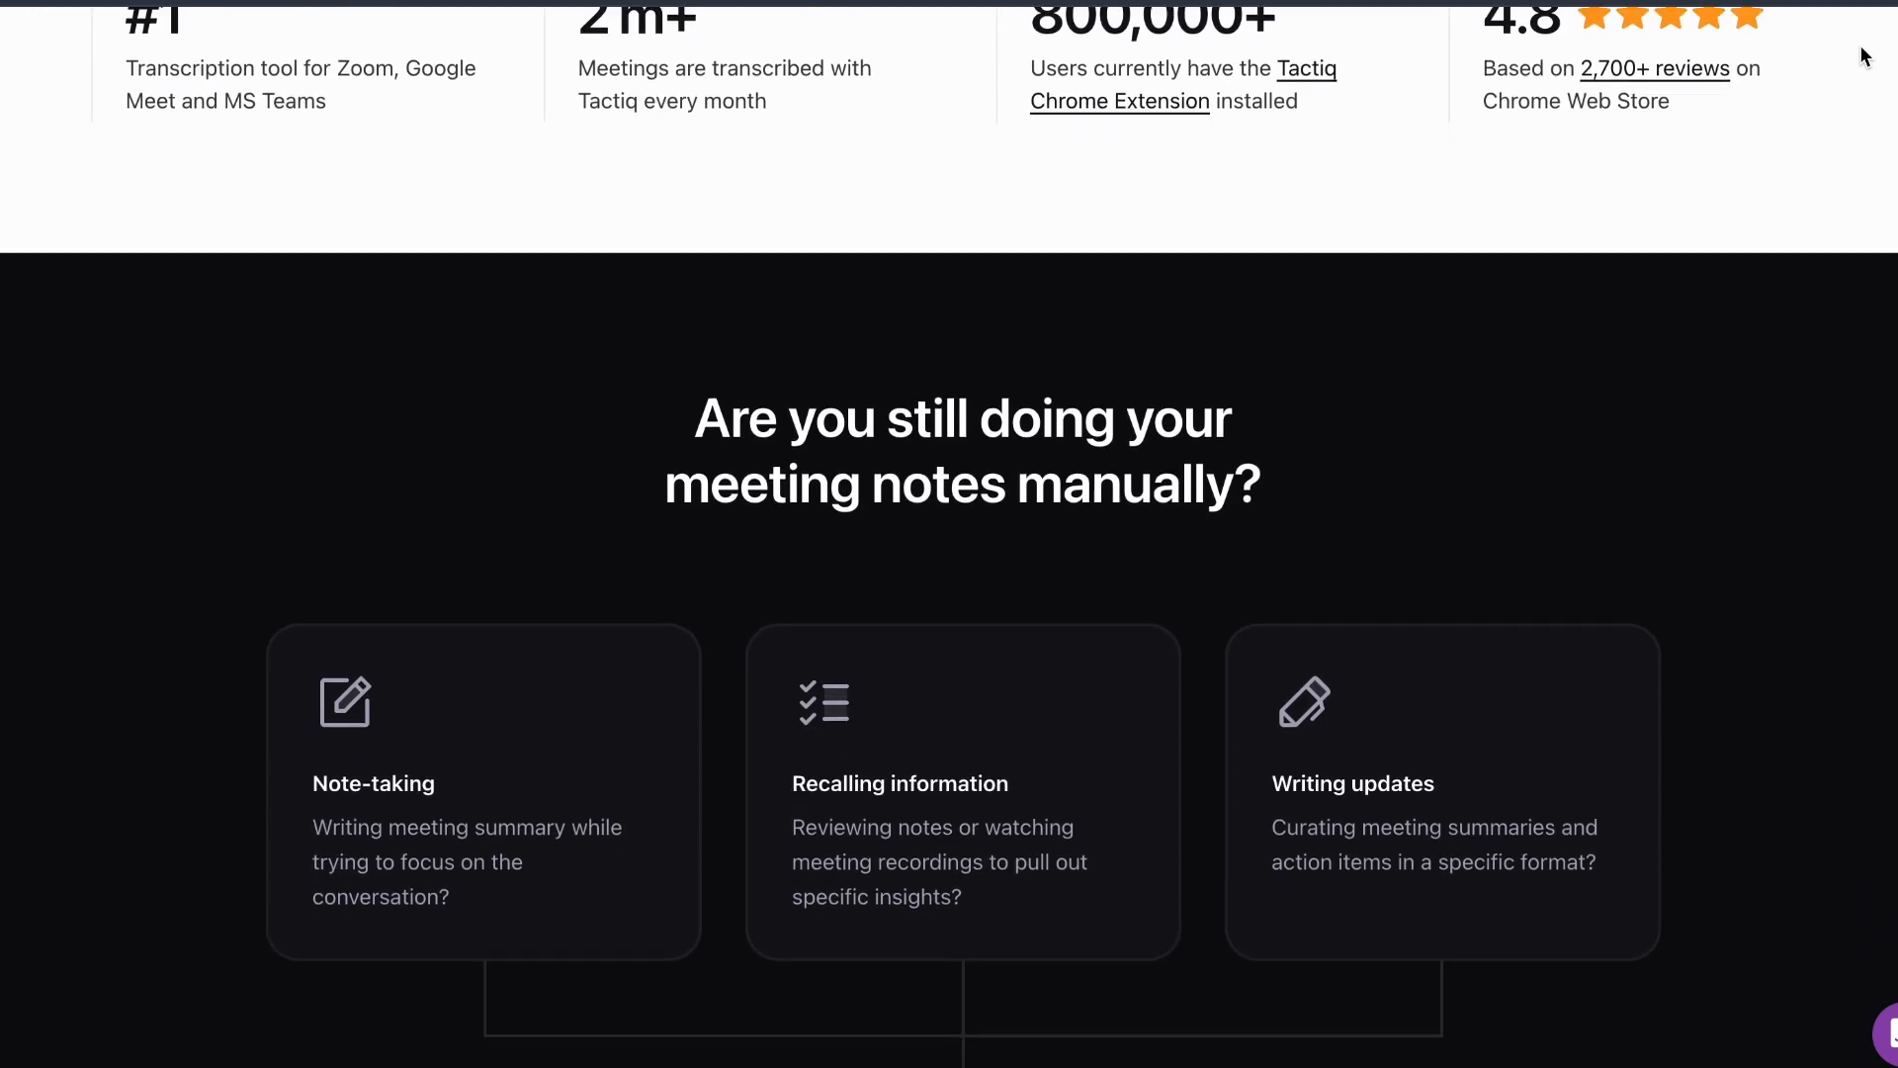
scroll("down", 3)
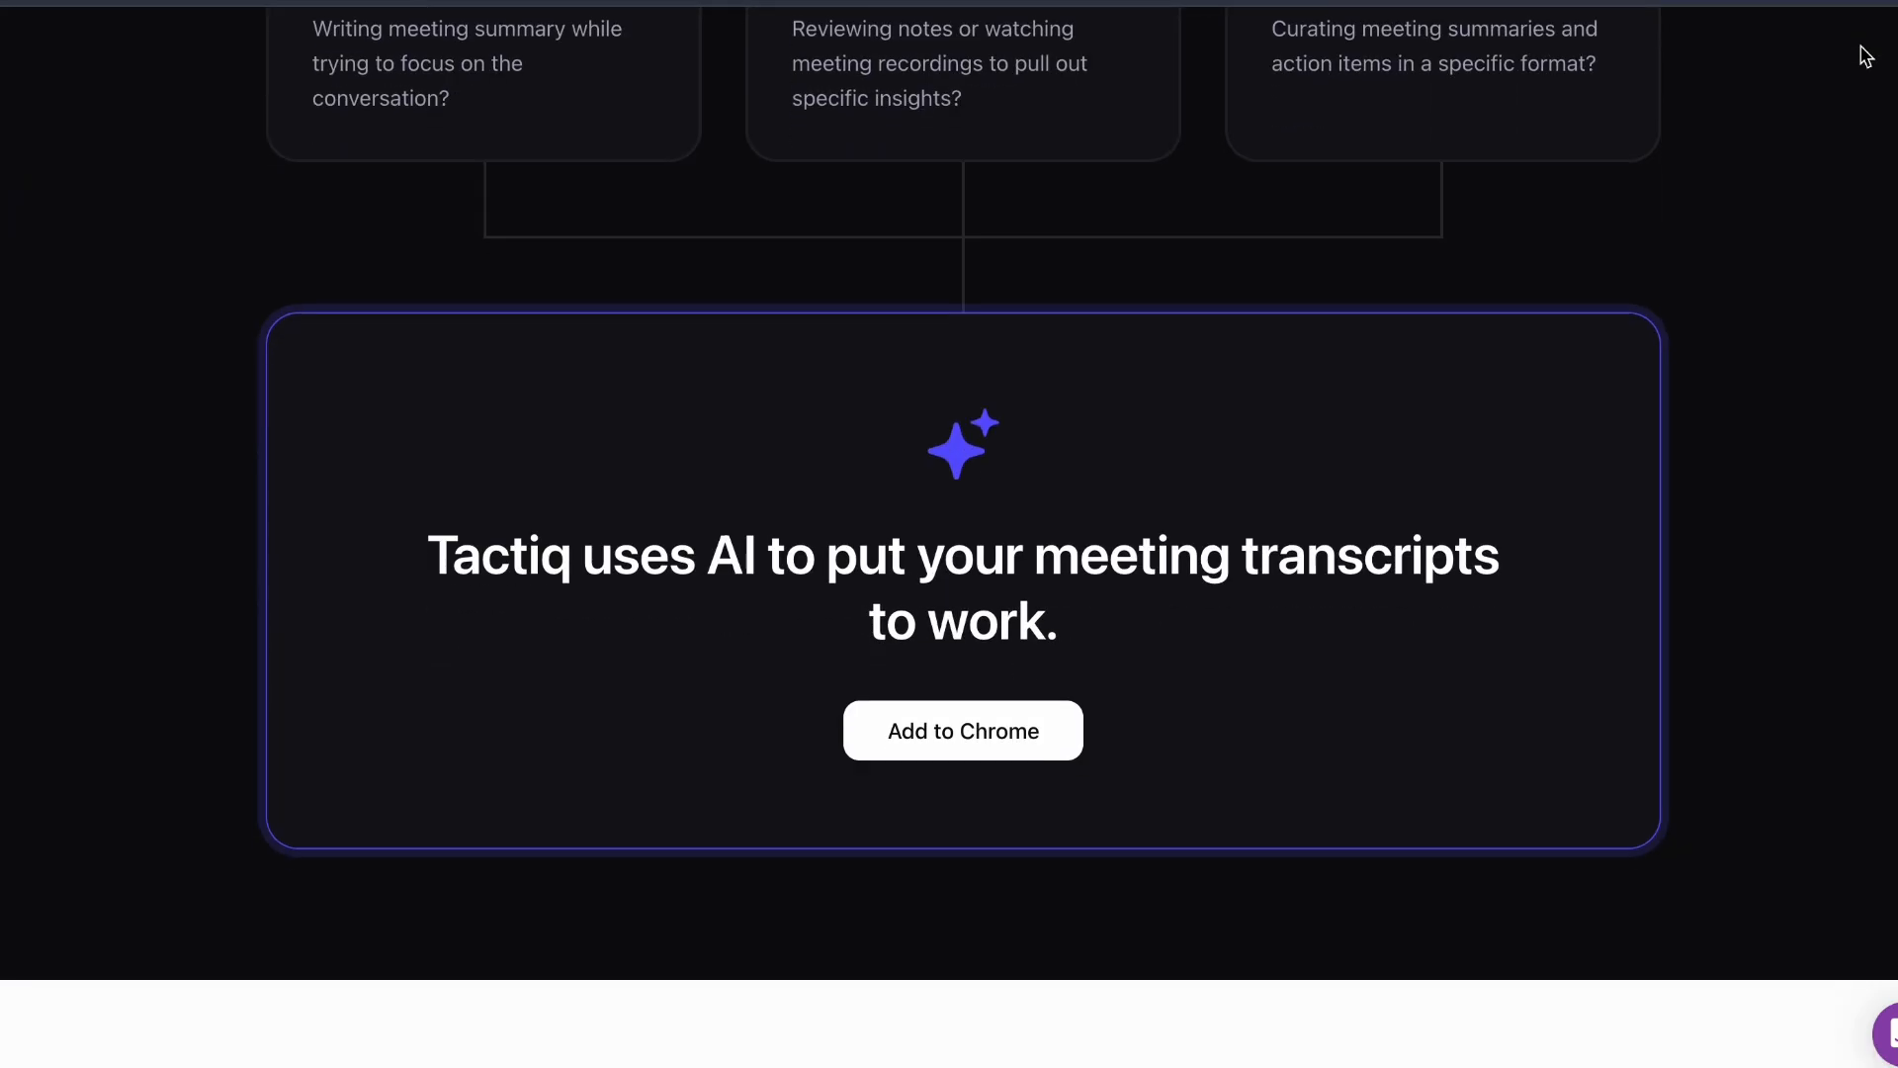
scroll("down", 3)
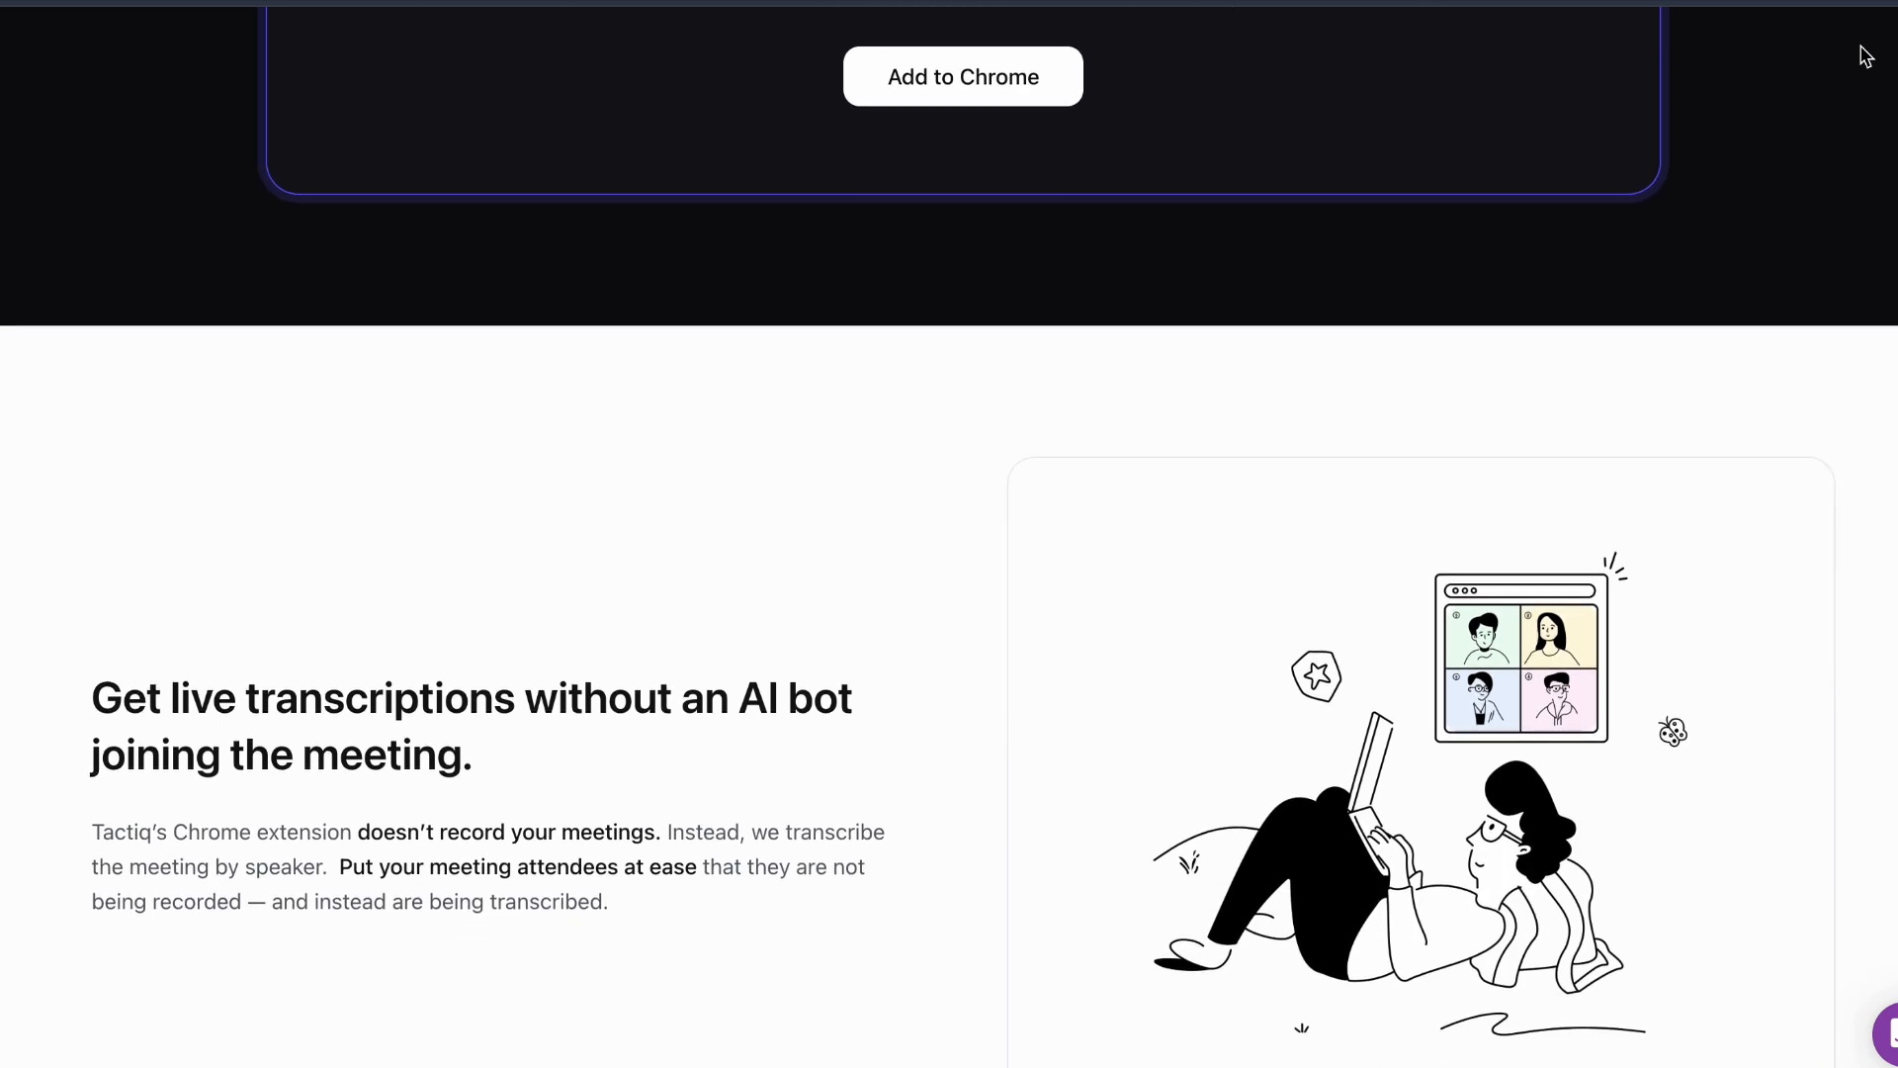
Read Tactiq's AI meeting action and reusable prompt sections
scroll("down", 3)
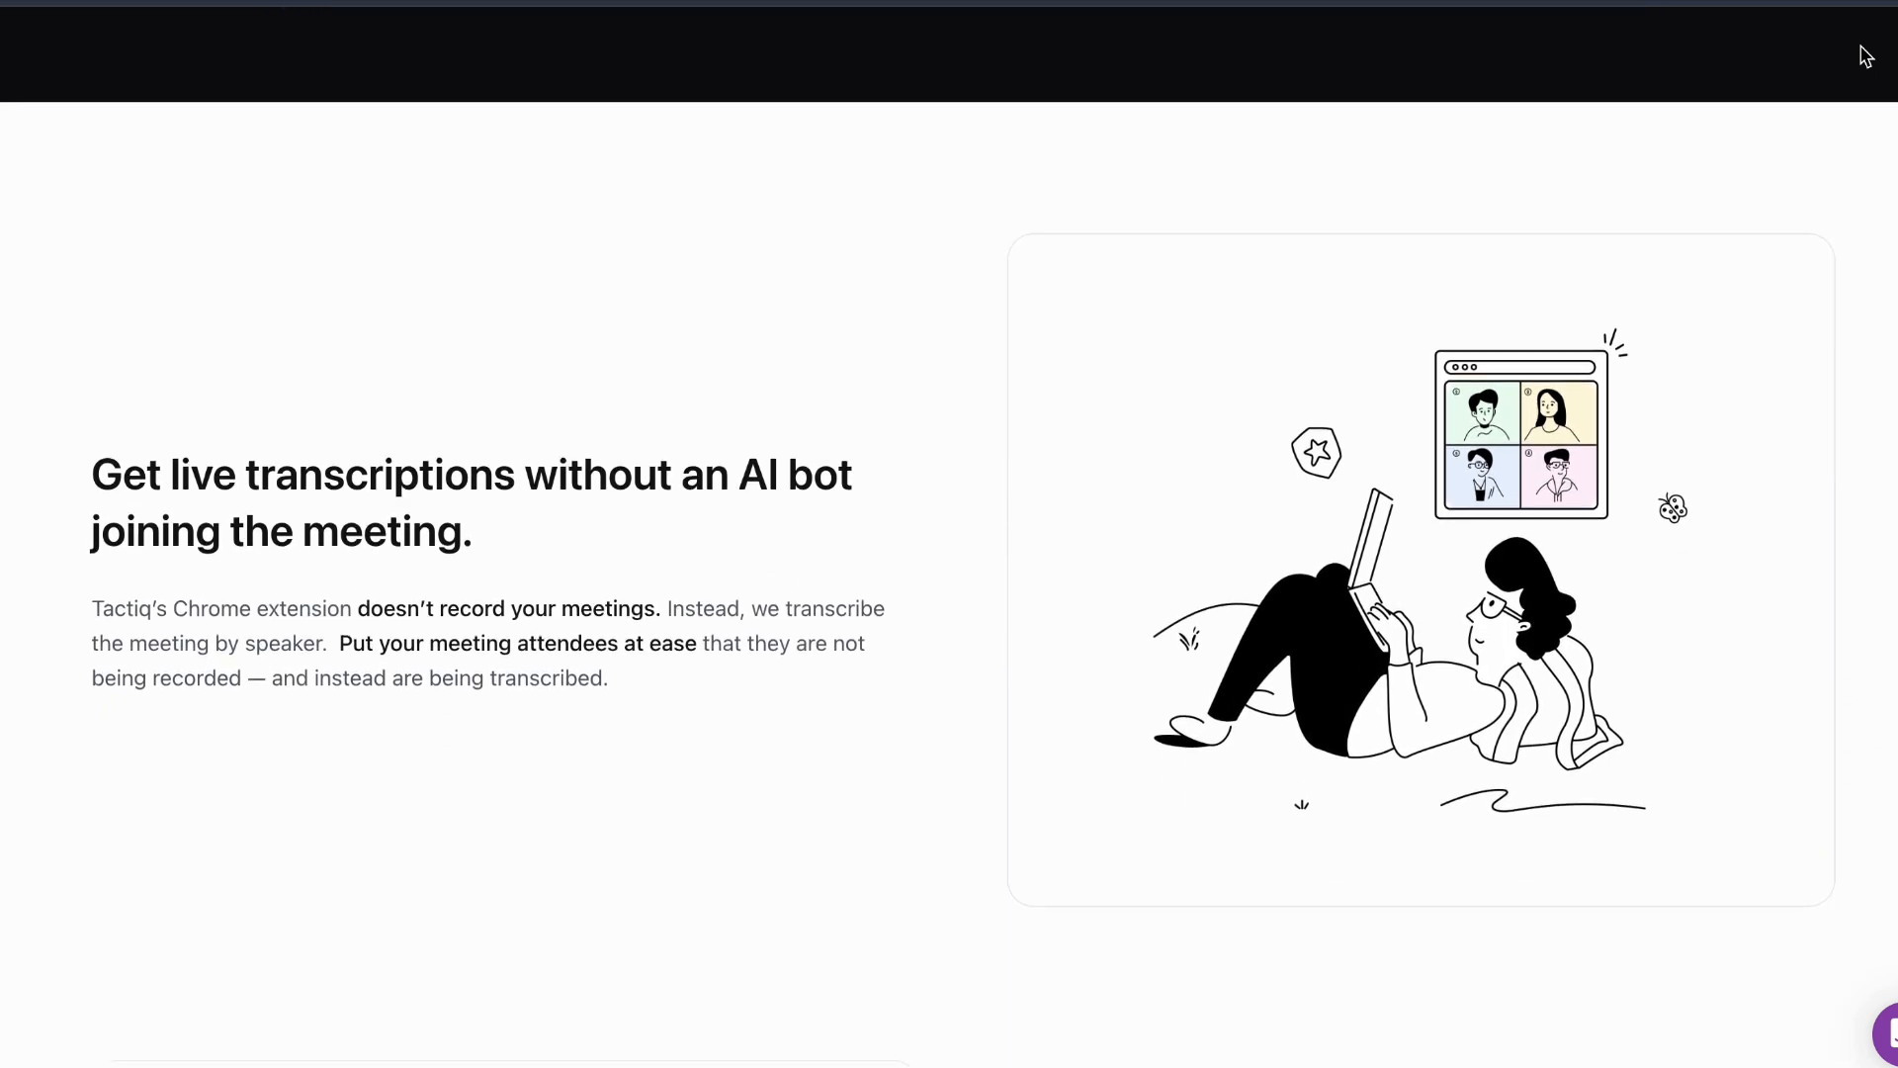
scroll("down", 3)
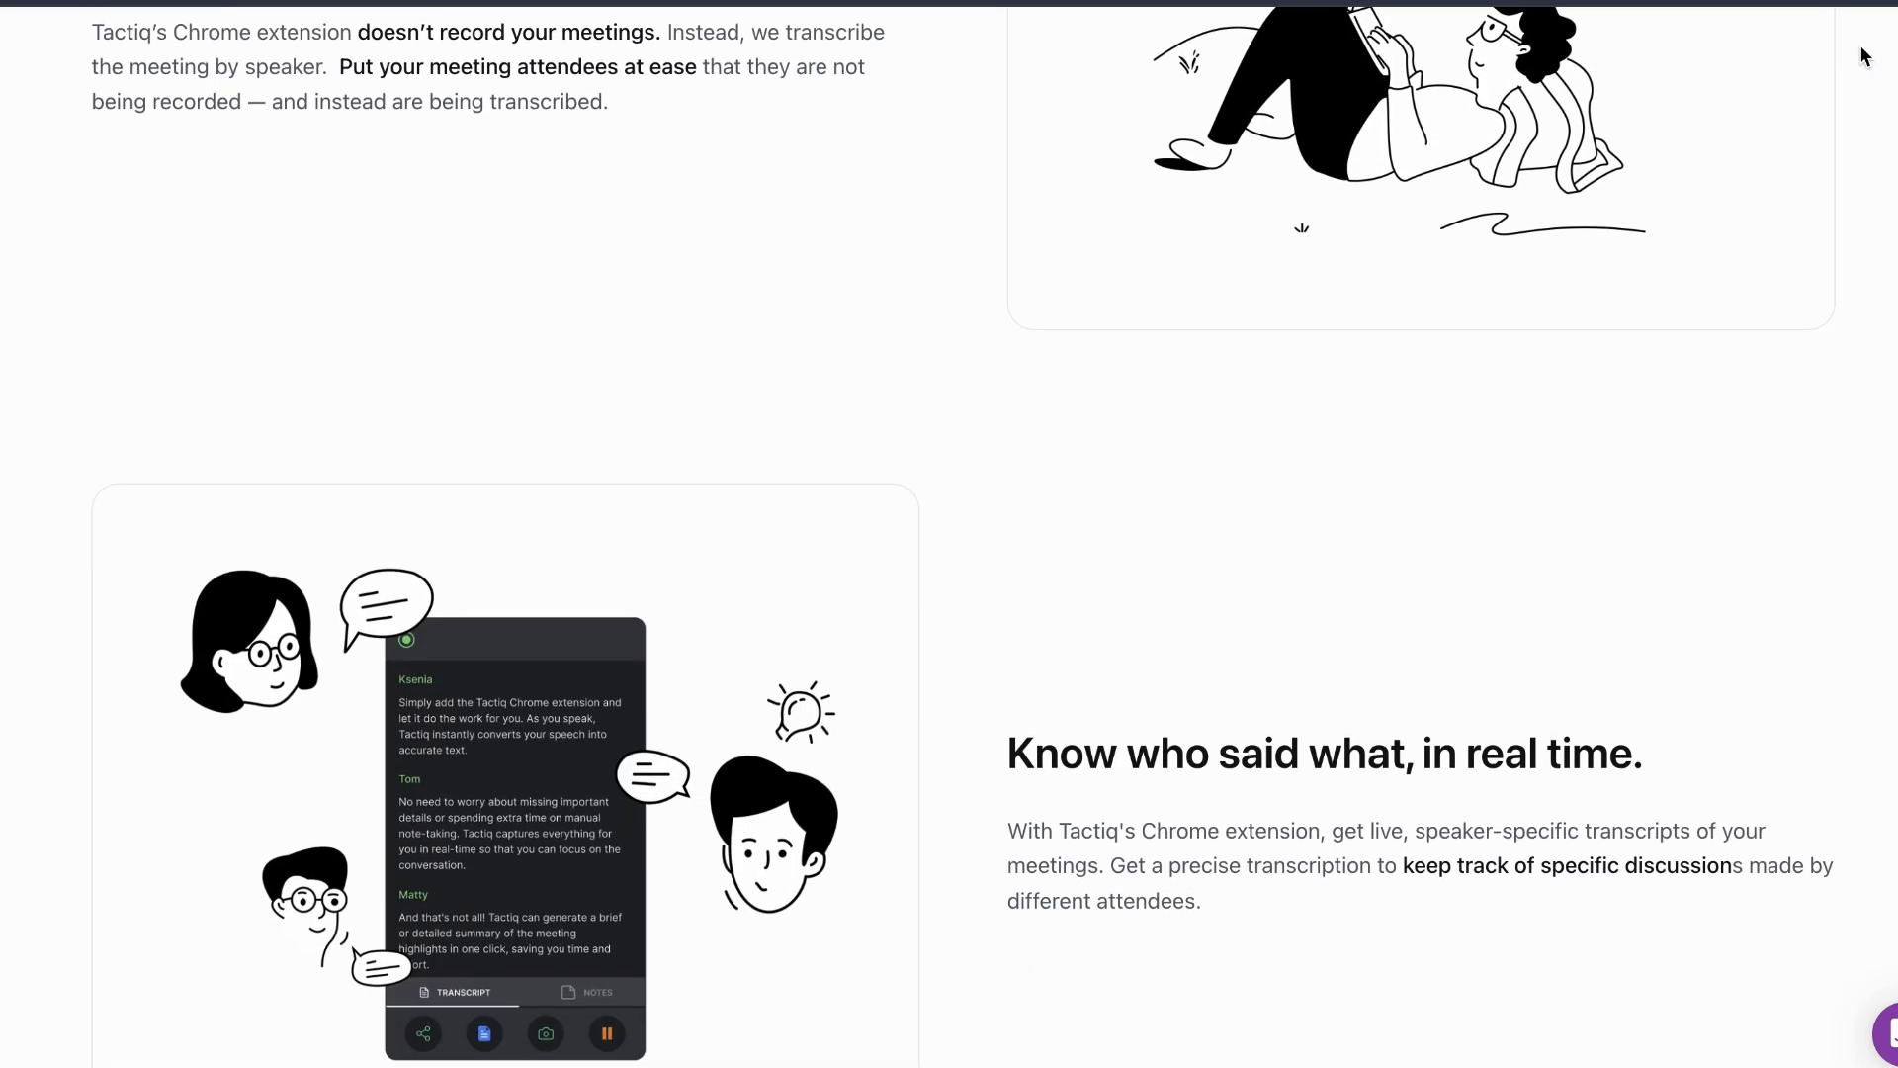
scroll("down", 3)
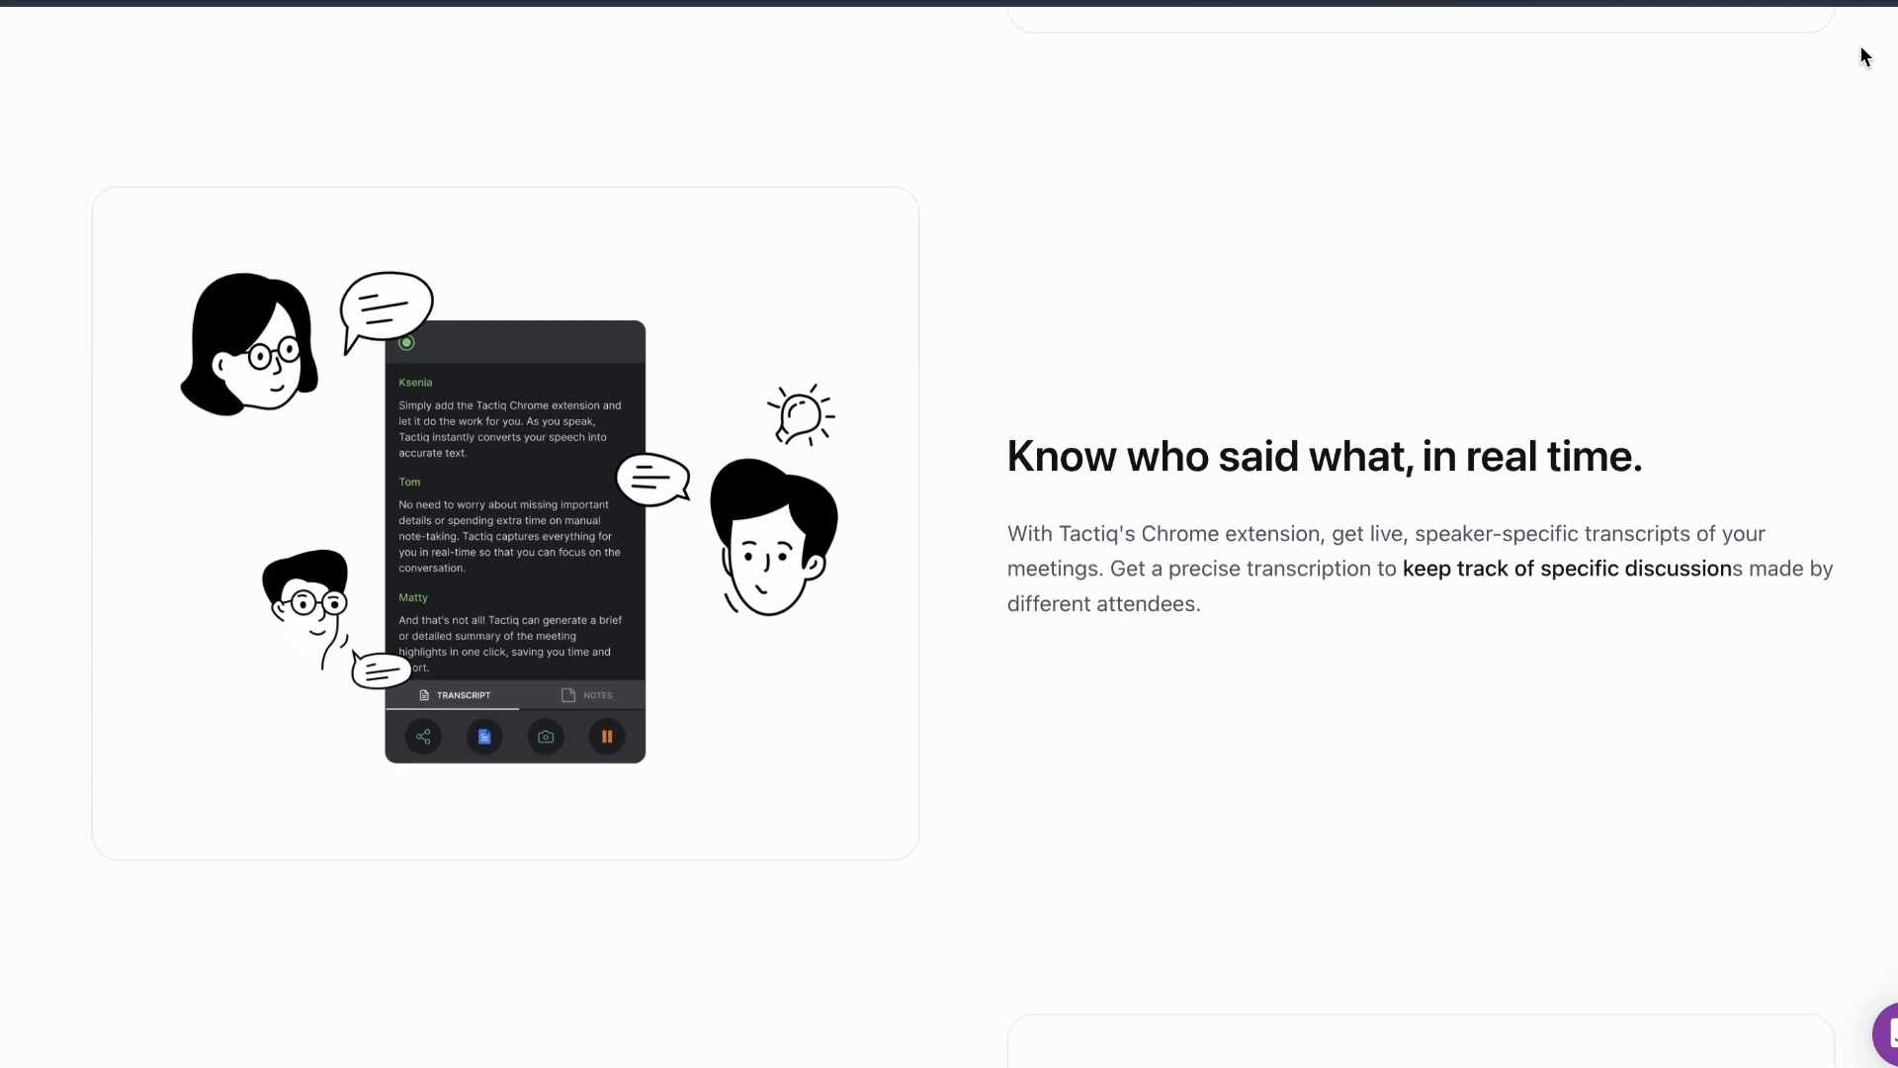
scroll("down", 3)
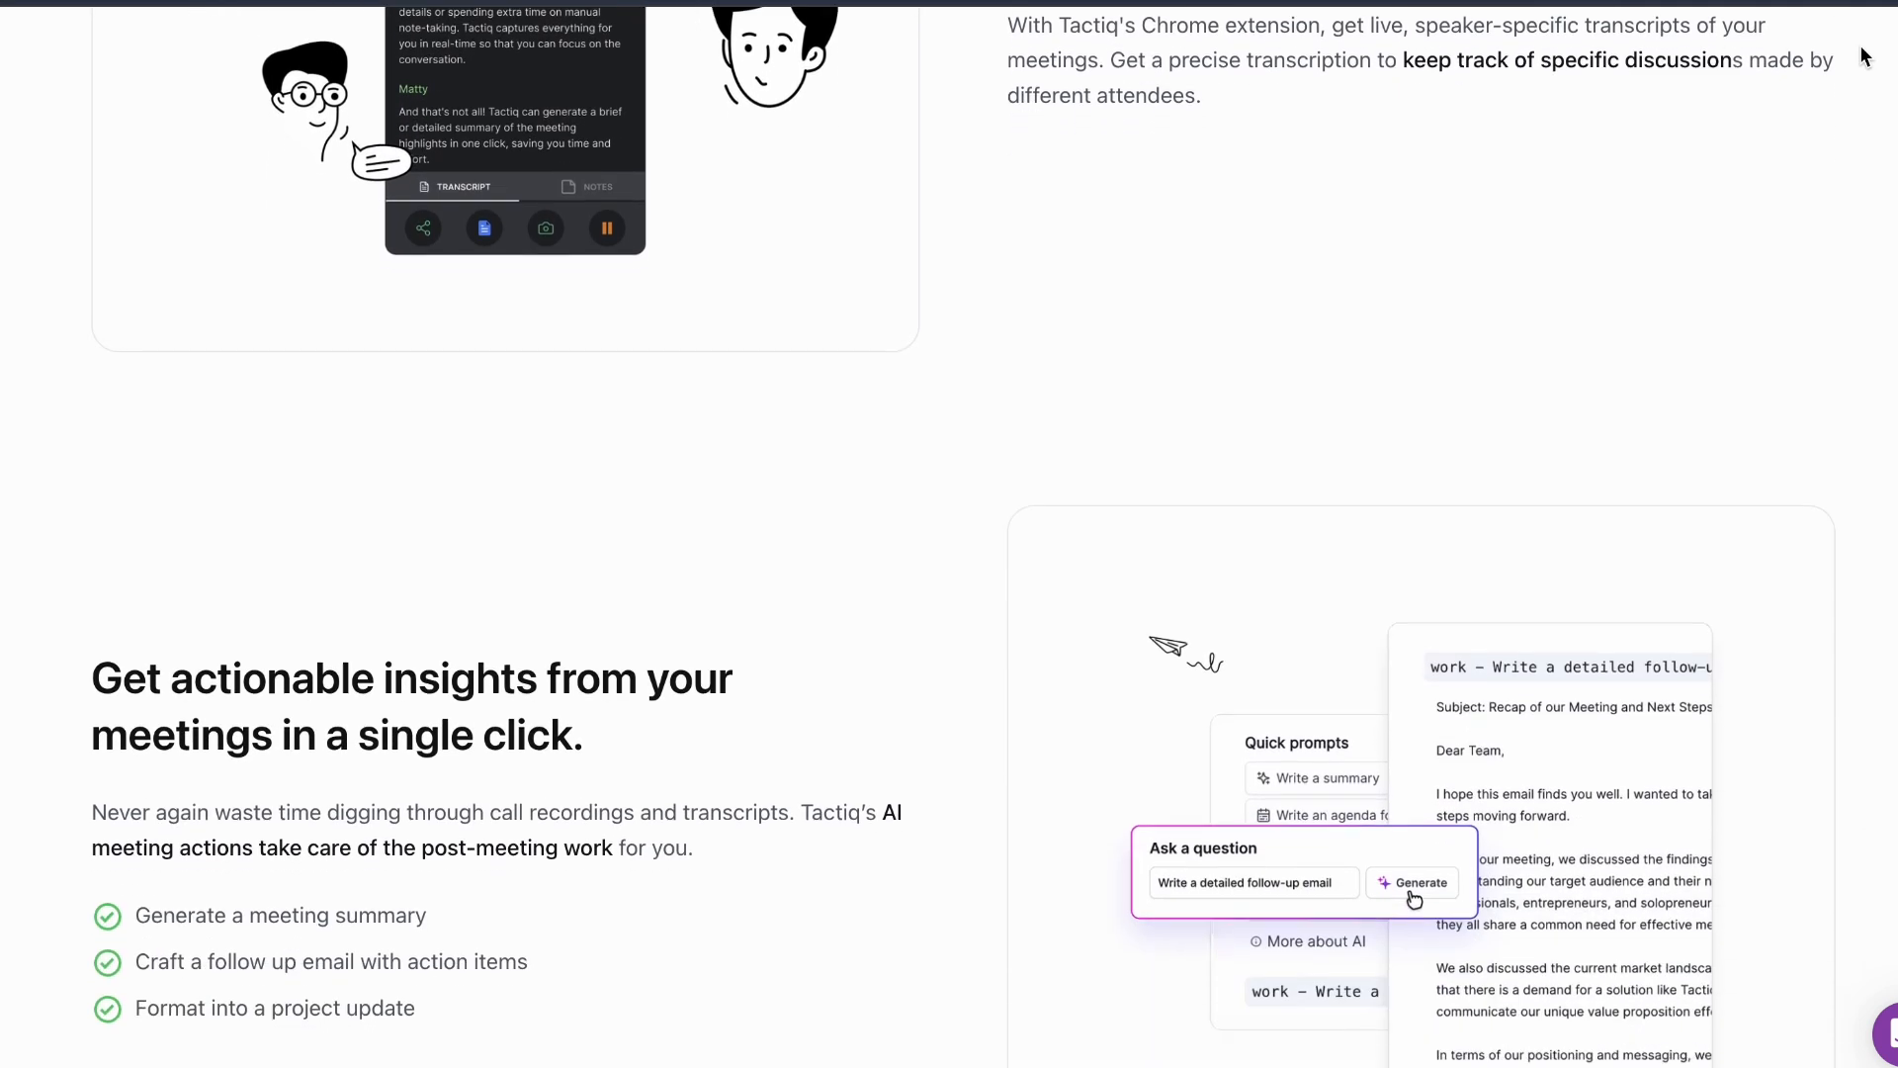
scroll("down", 3)
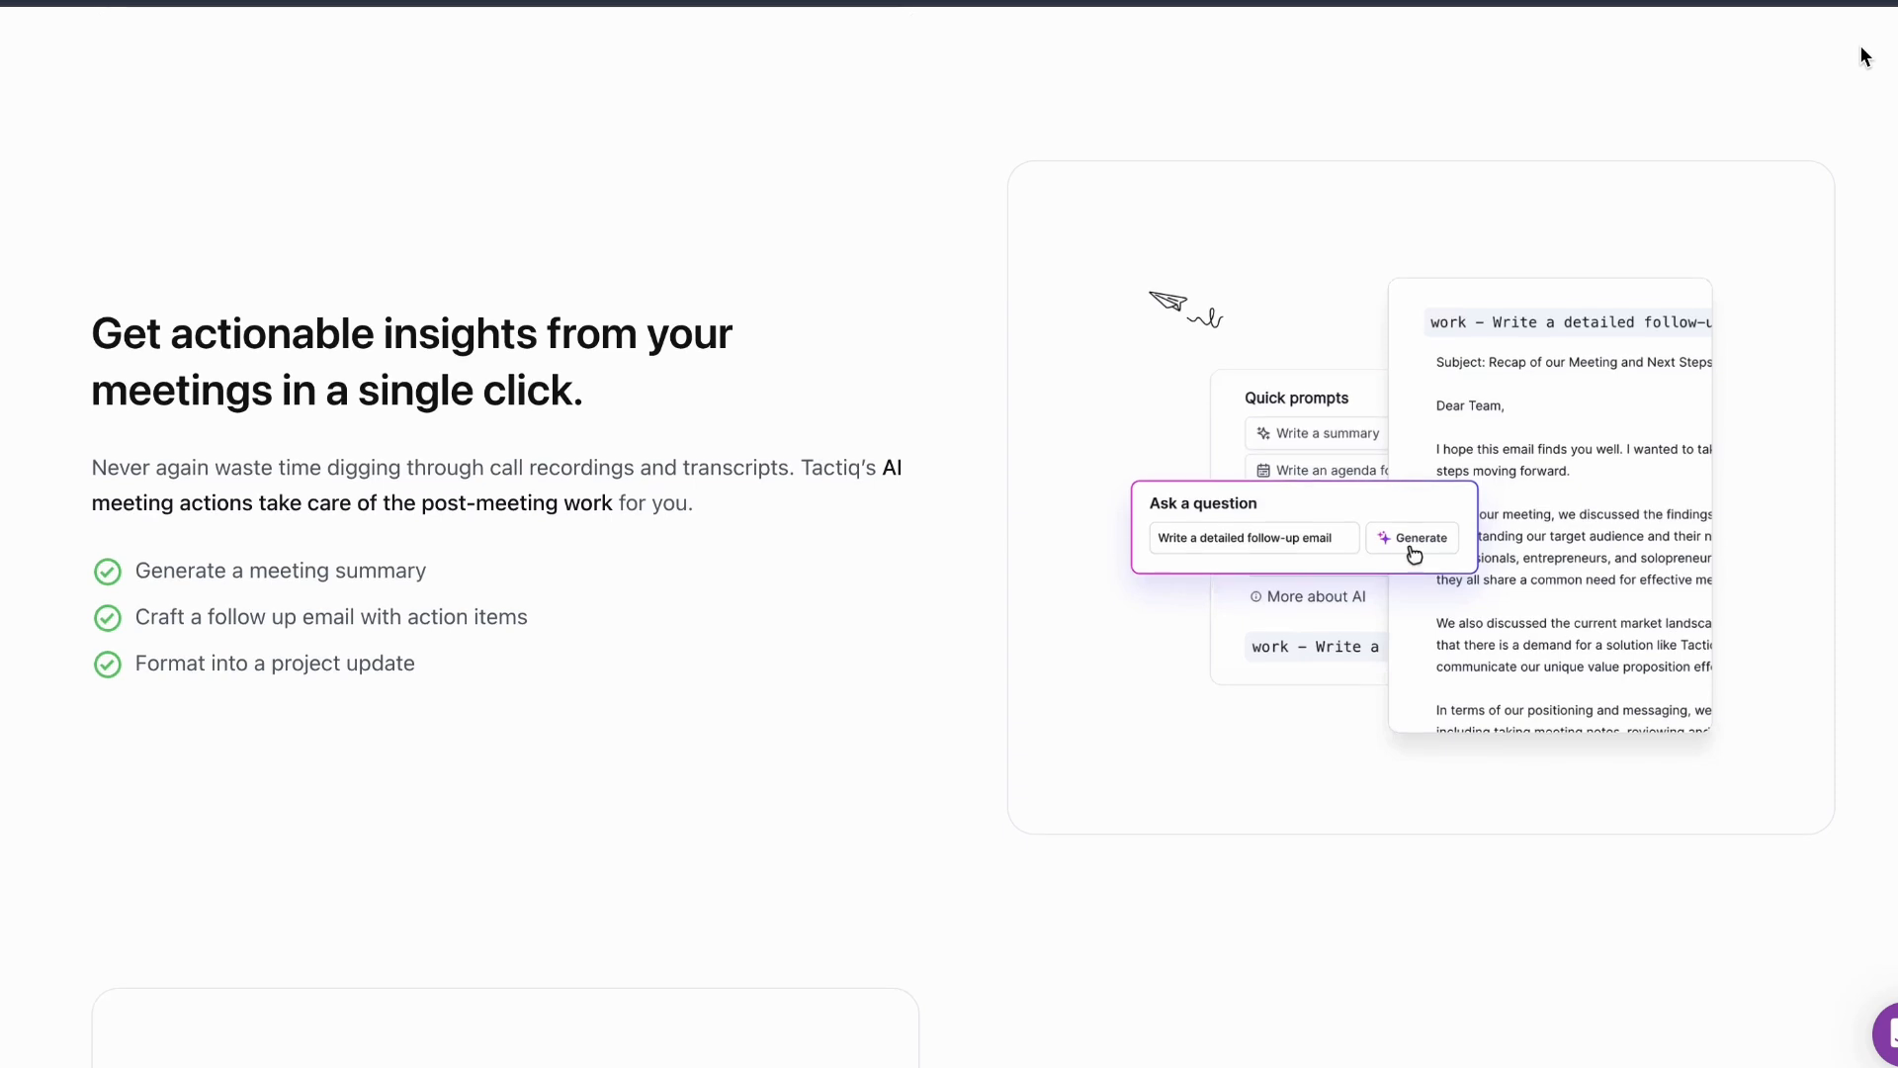
scroll("down", 3)
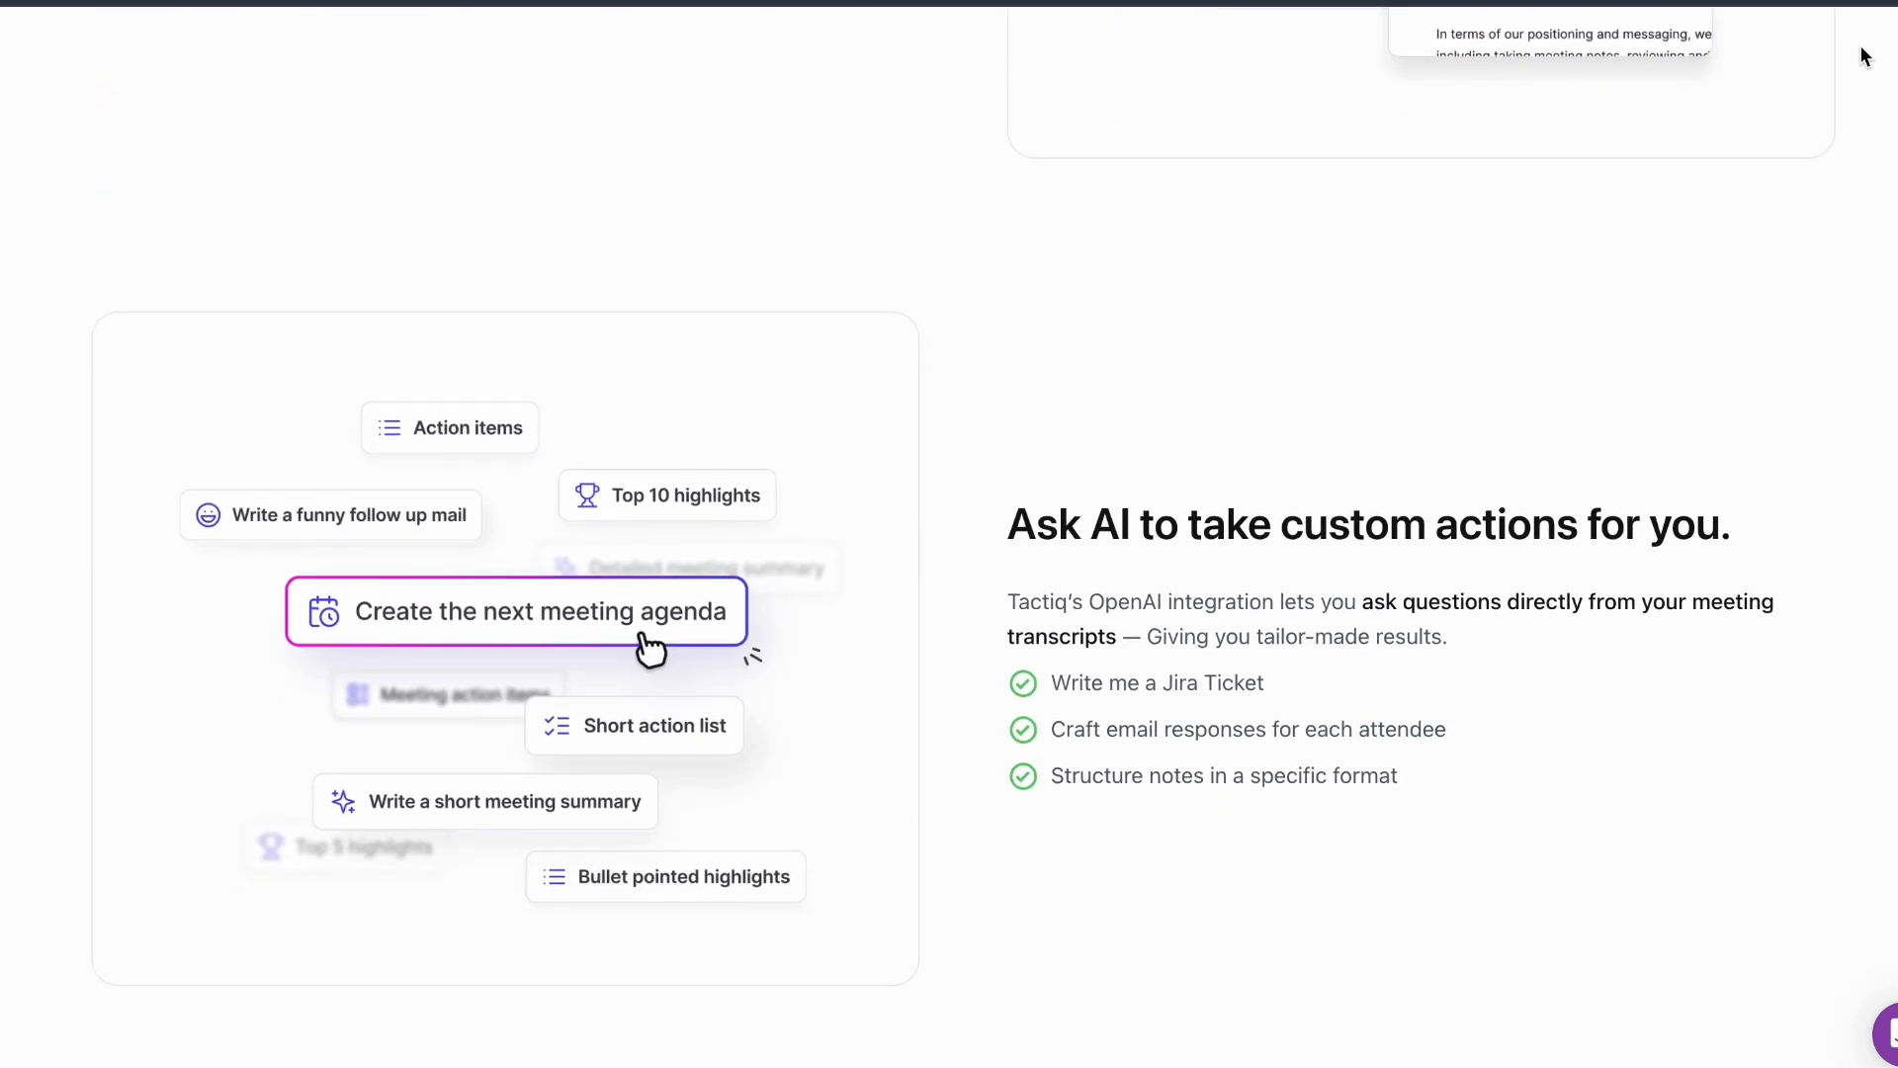
Revisit Otter.ai and Fireflies.ai pricing, then go back to the Fireflies.ai homepage
scroll("down", 3)
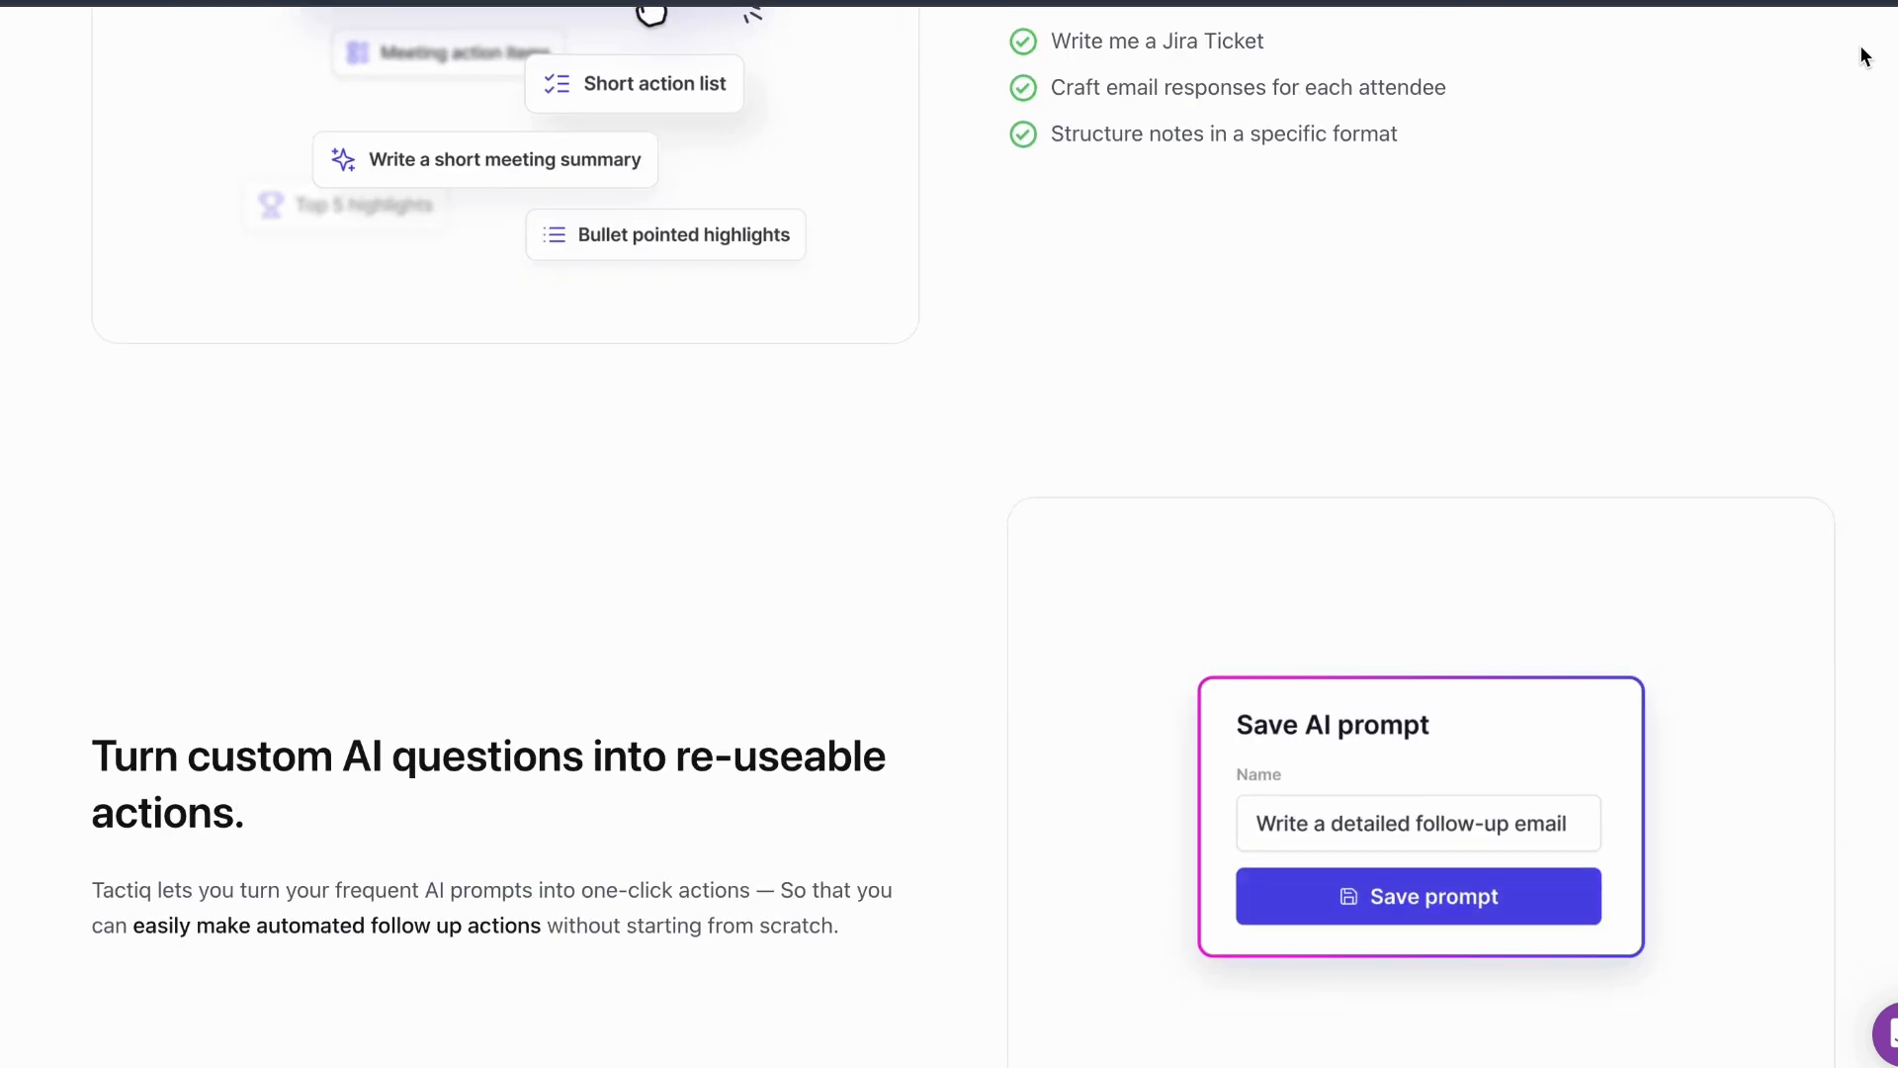
scroll("down", 3)
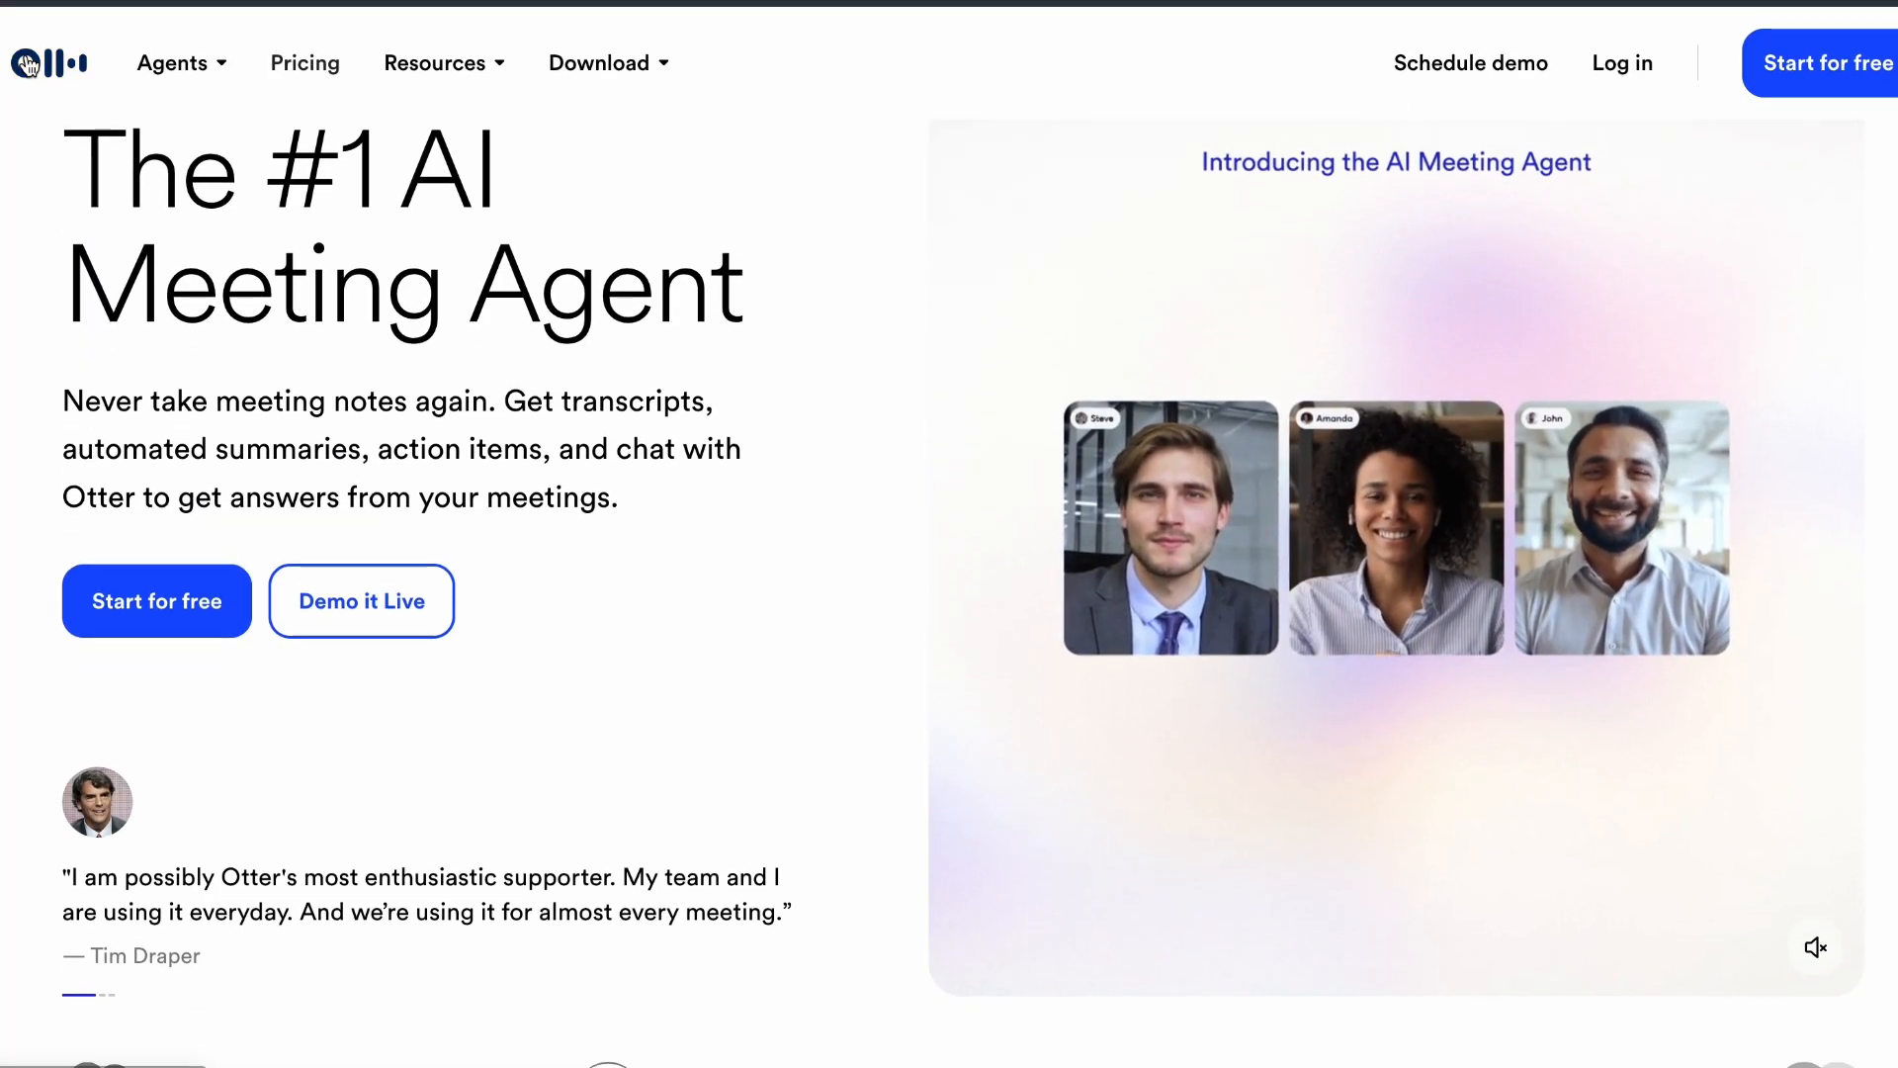
scroll("down", 3)
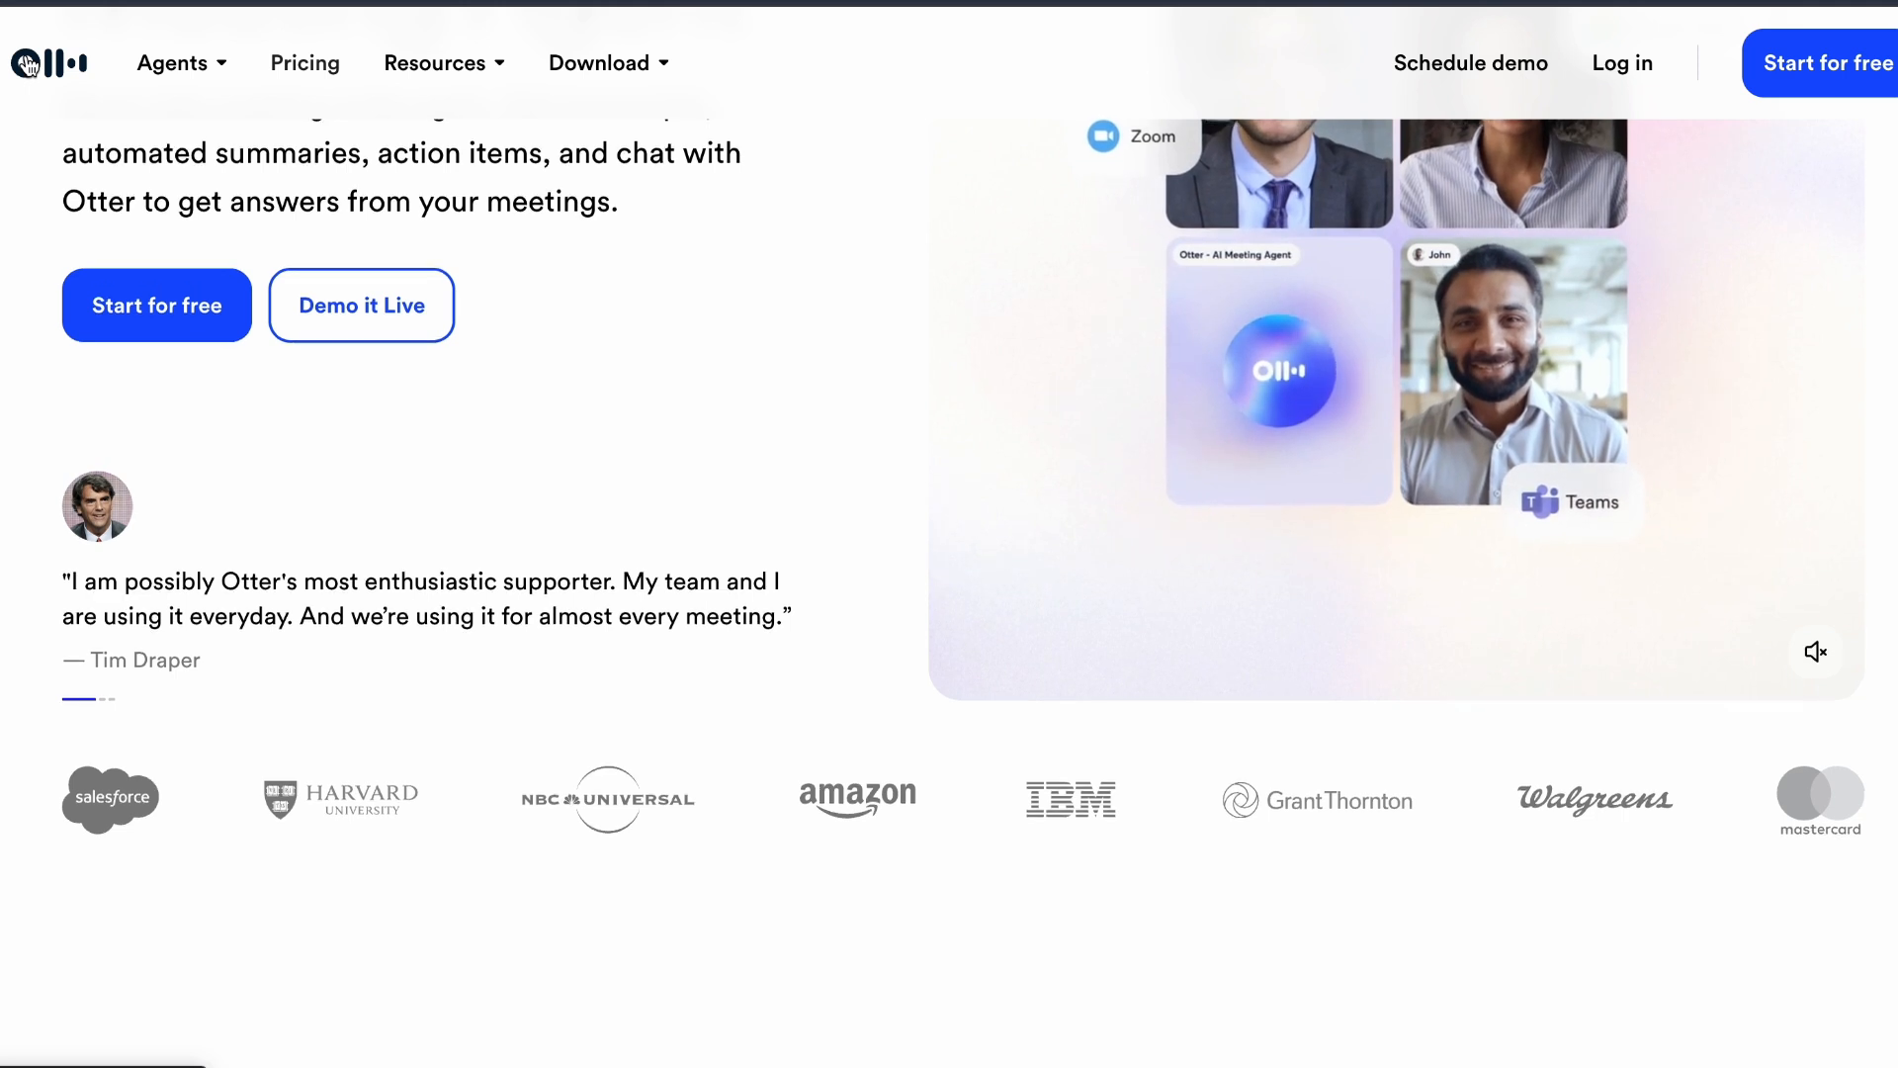
scroll("down", 3)
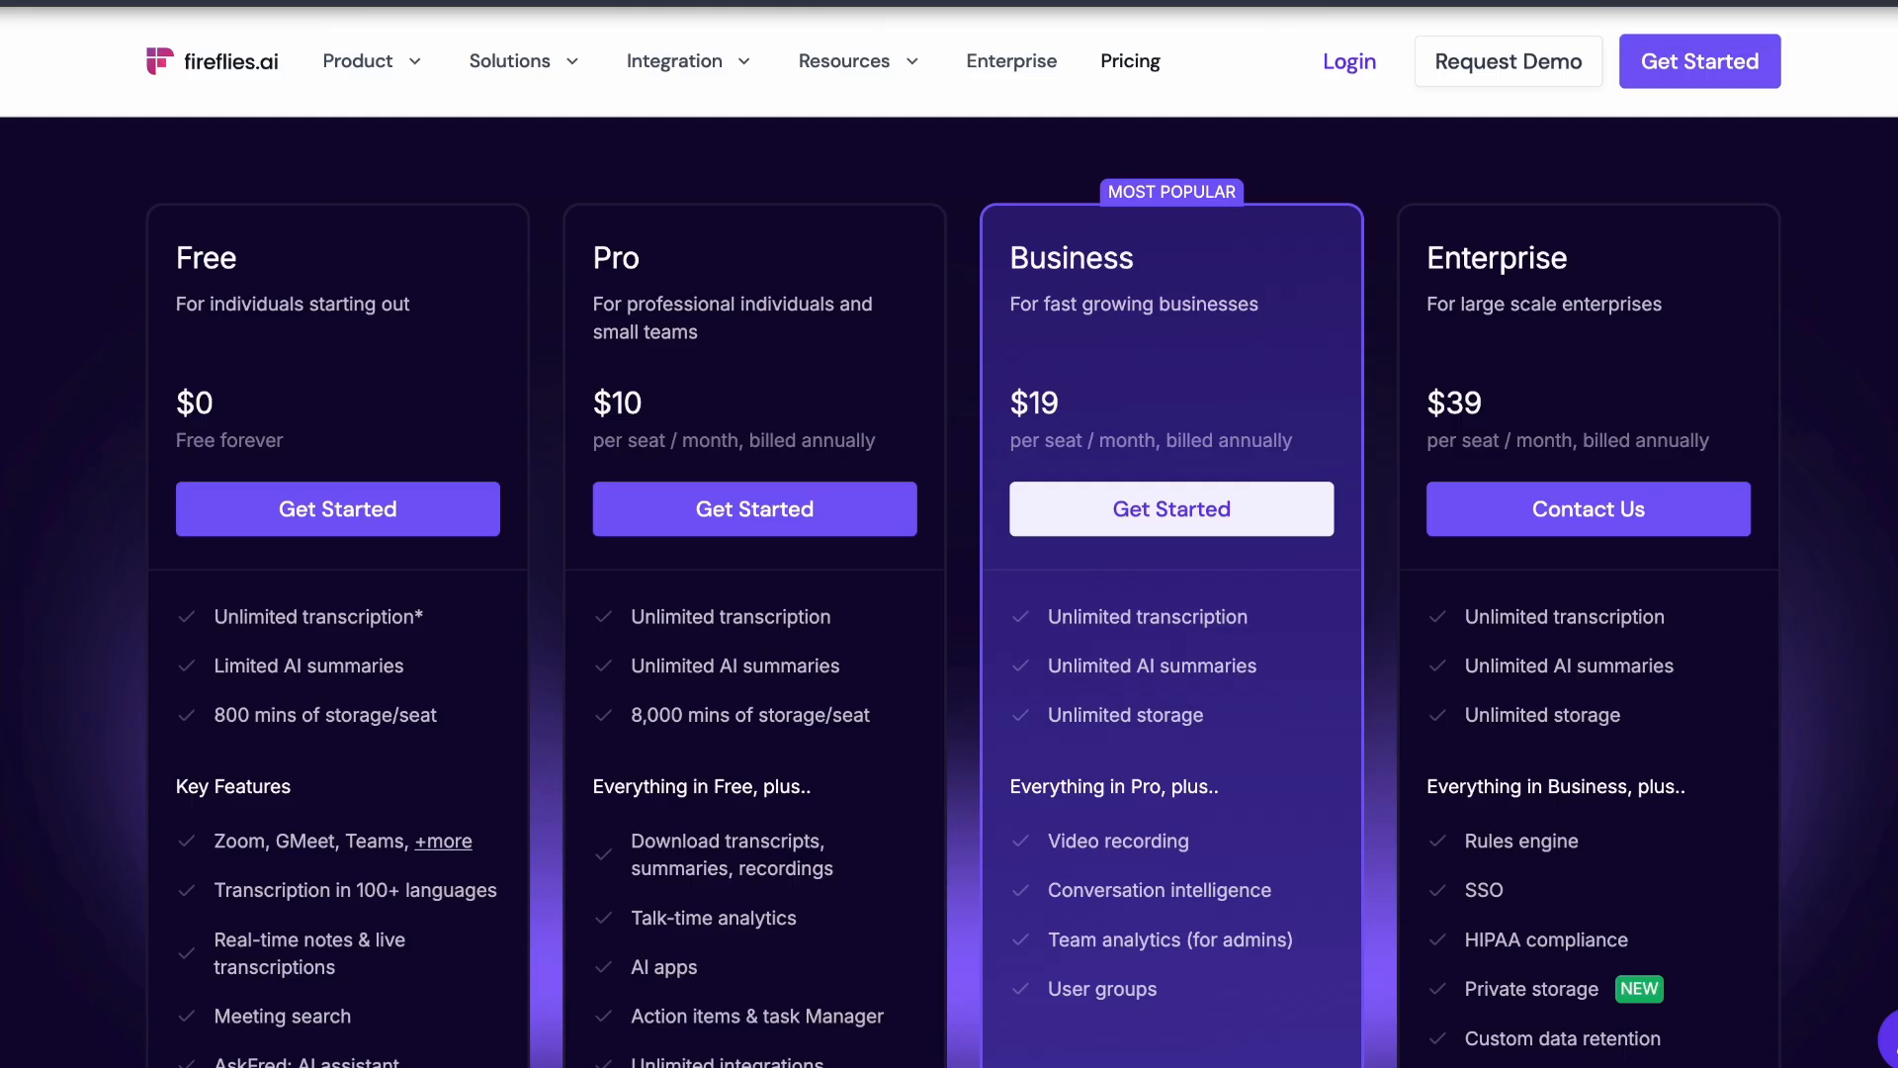
left_click(190, 61)
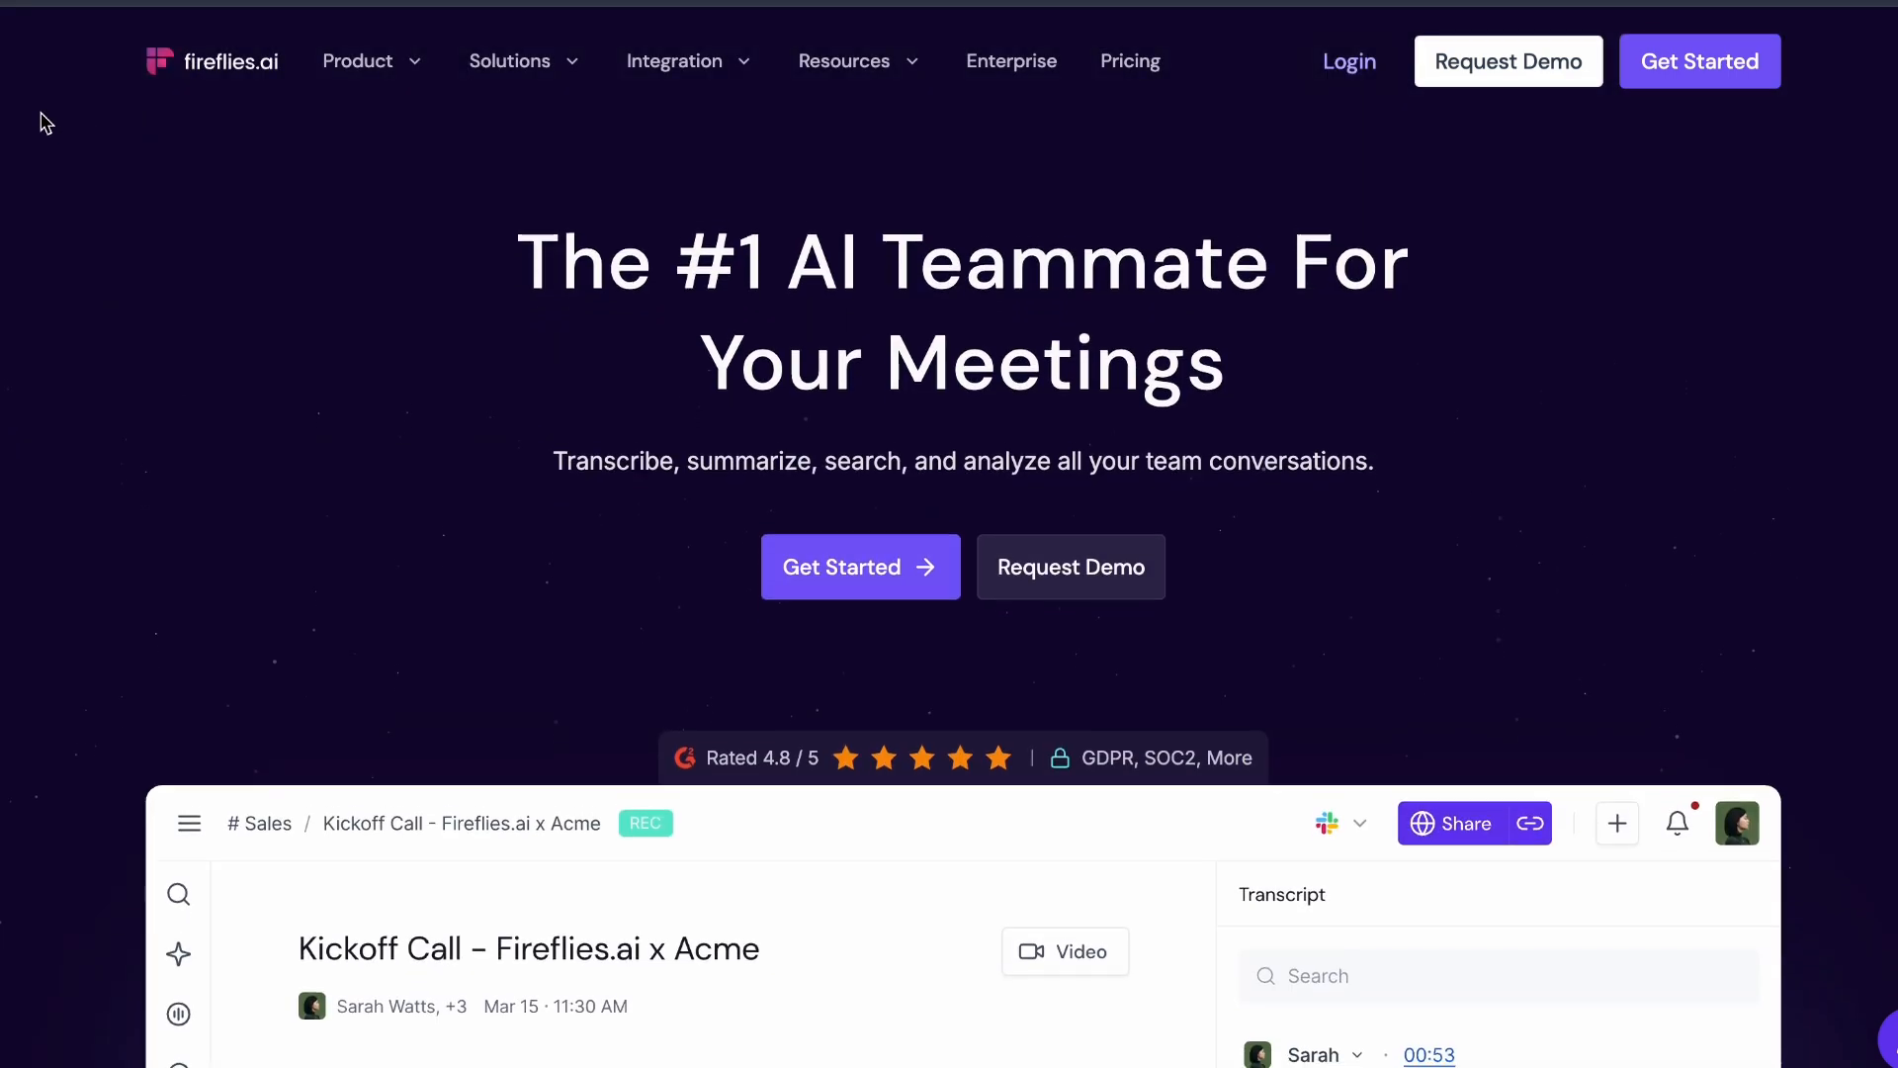
scroll("down", 3)
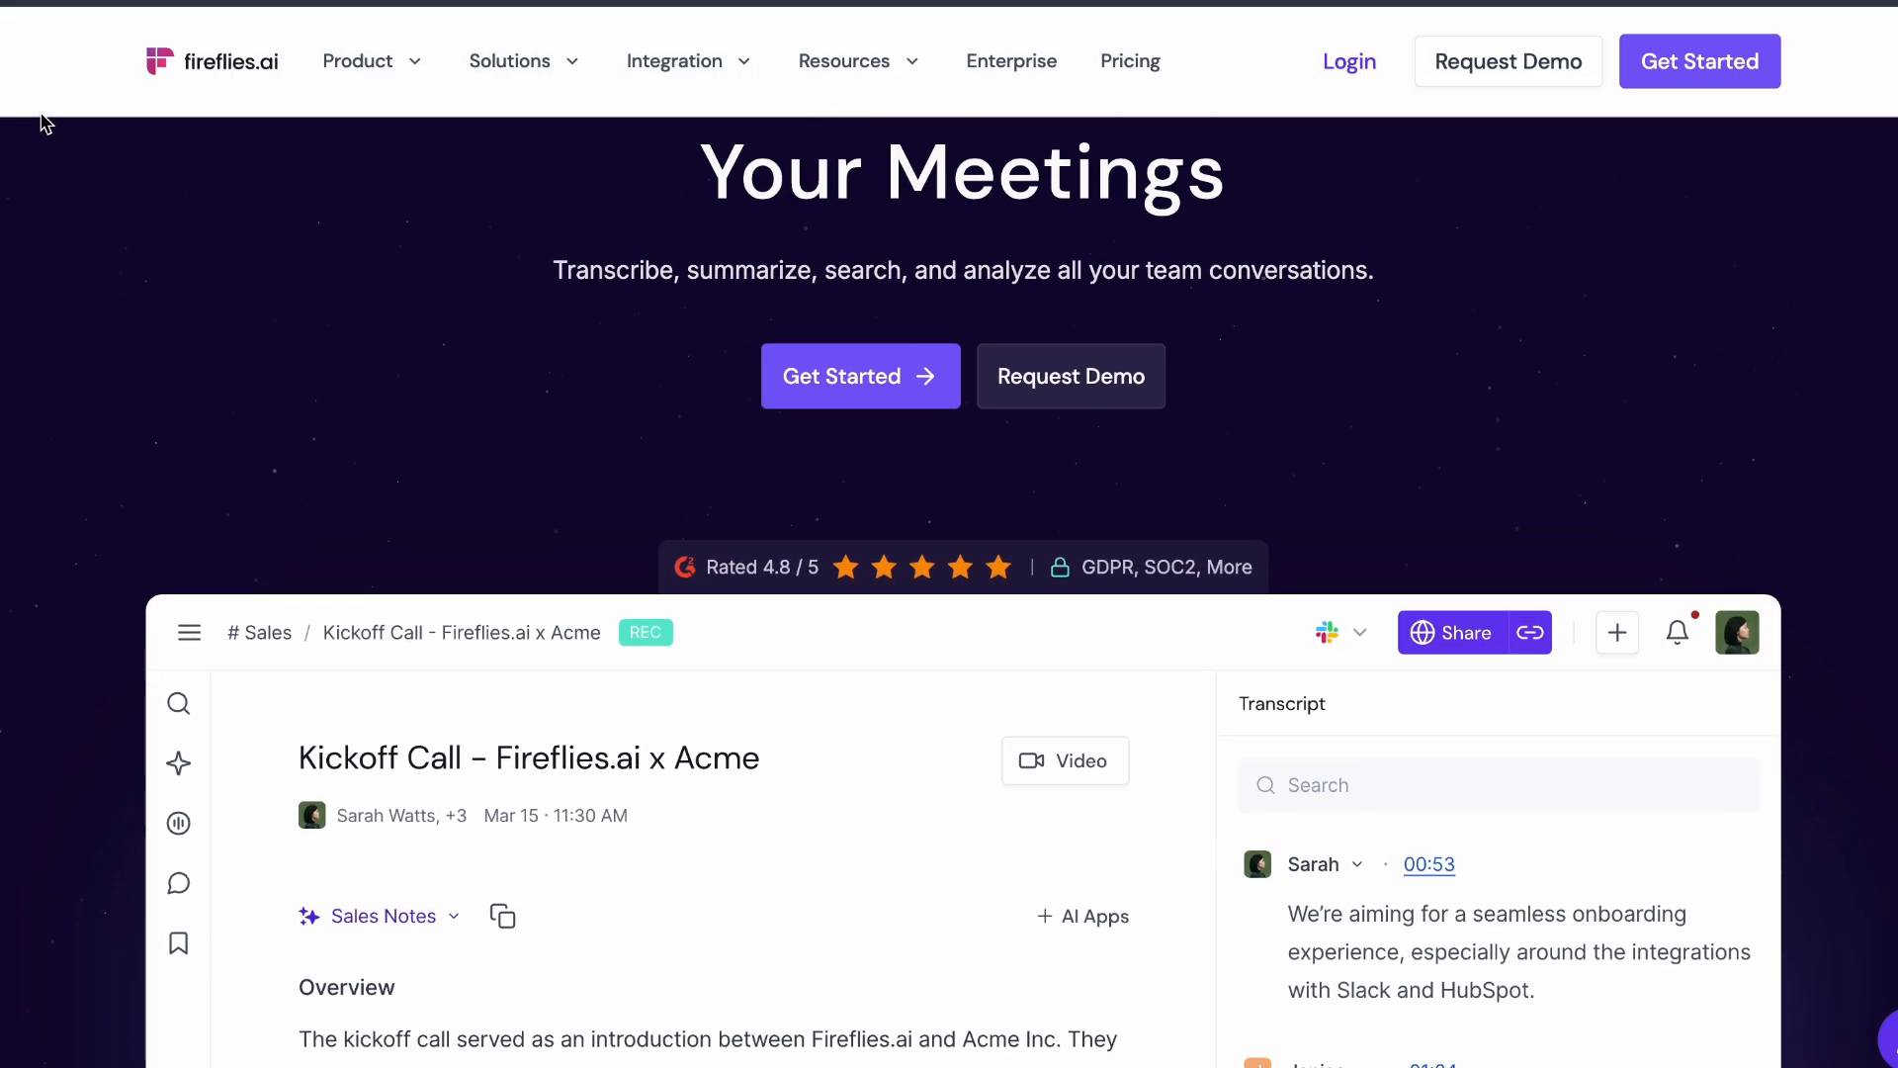